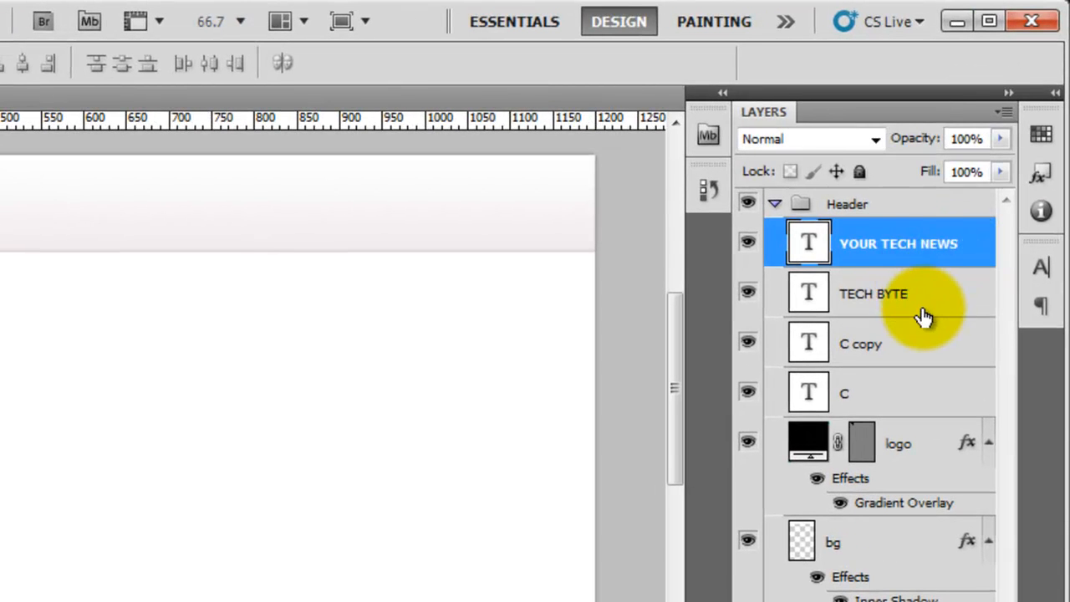
Step: Group the TECH BYTE text and icon layers into a group named Logo under Header
left_click(861, 345)
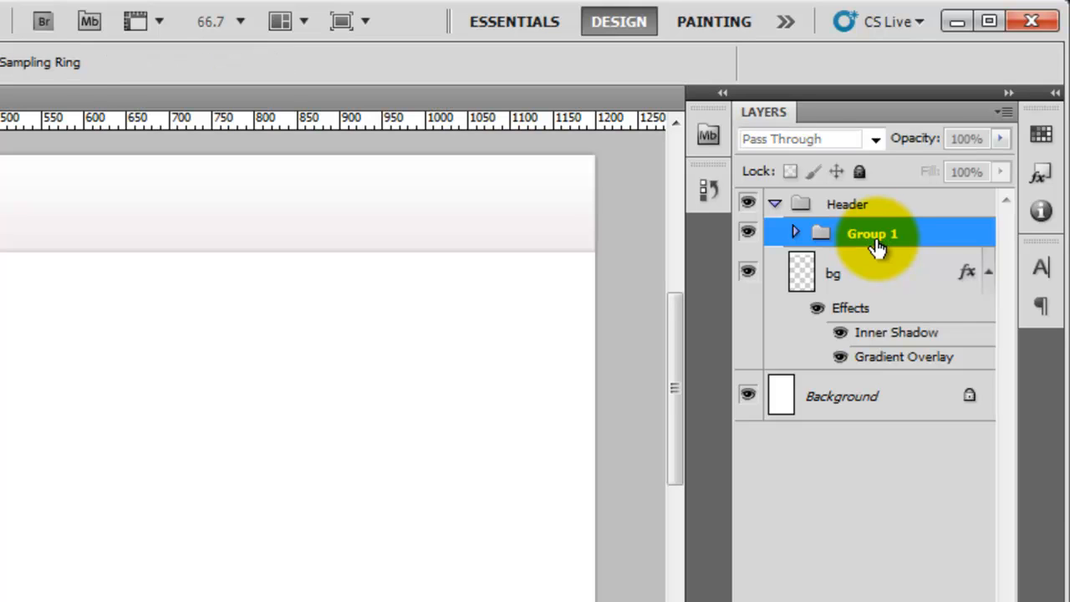
double_click(873, 233)
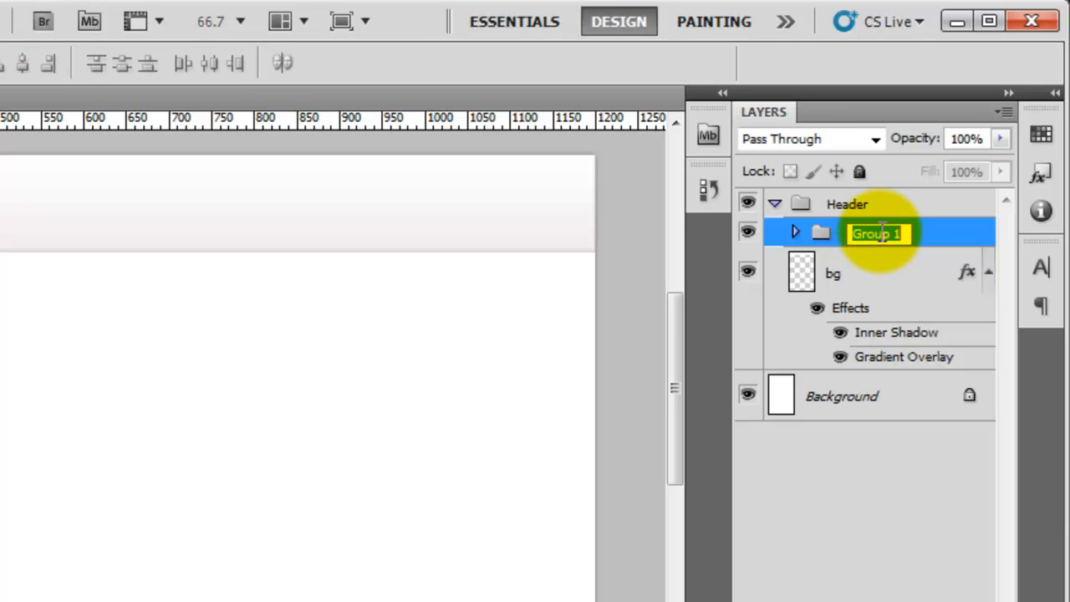
type("Logo")
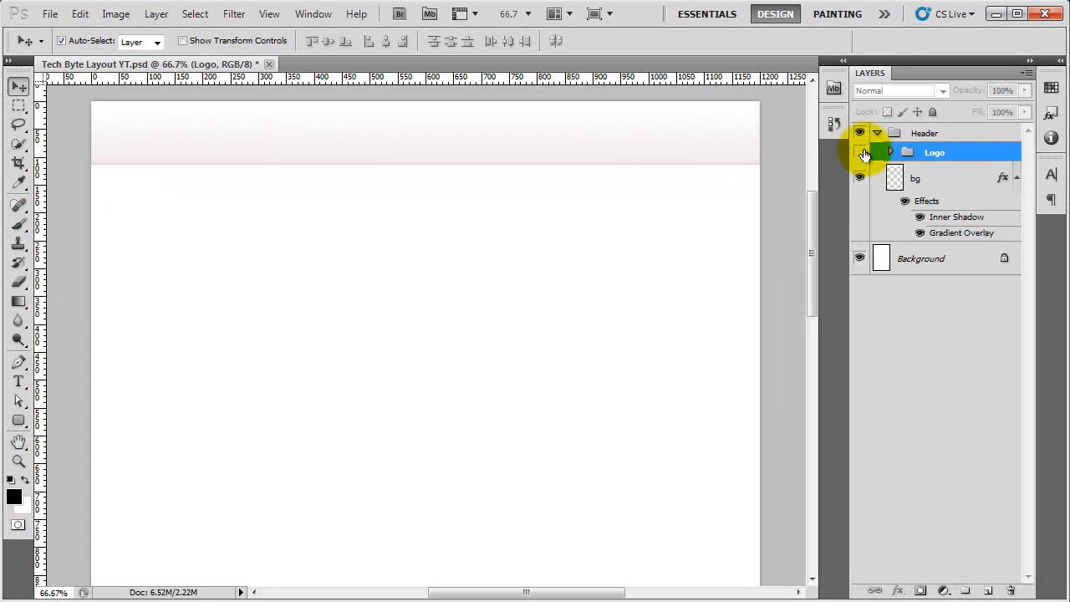
left_click(859, 150)
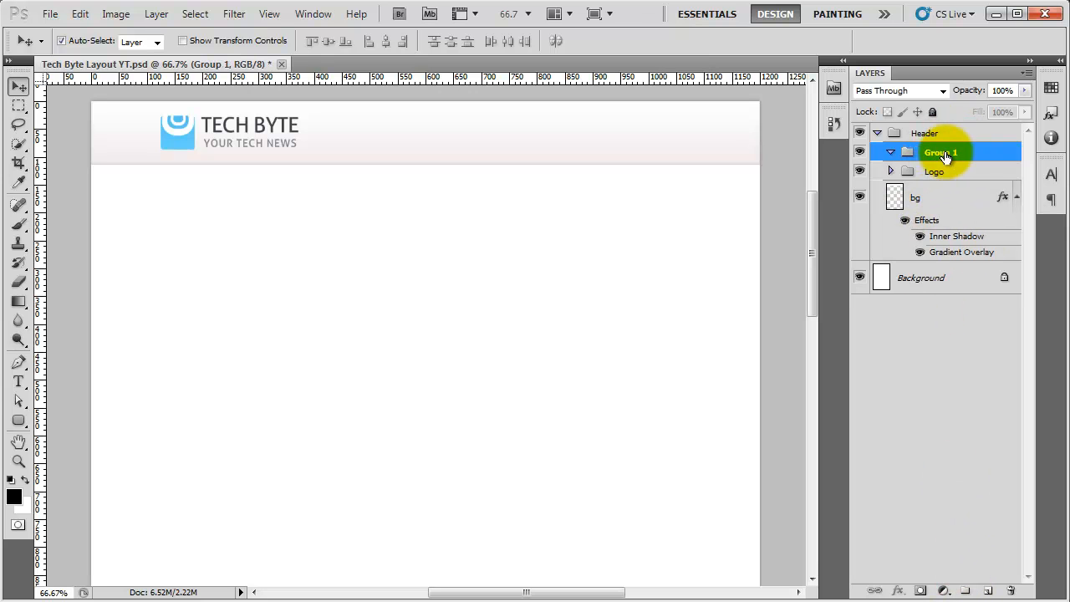
Step: Create a Nav group with a Bg layer and fill a full-width strip below the header with black
type("Nav")
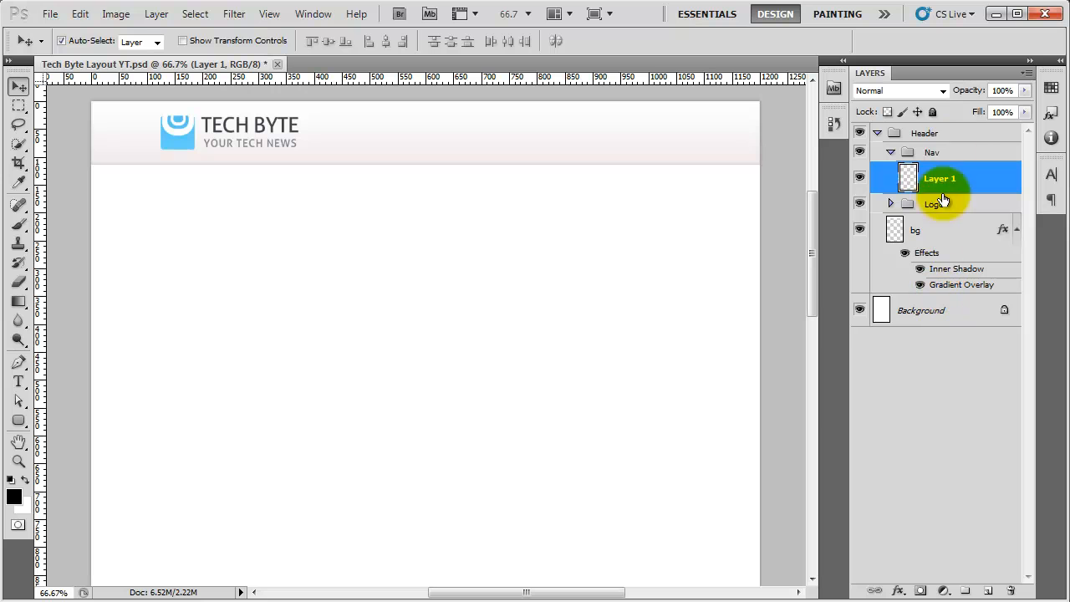
double_click(940, 178)
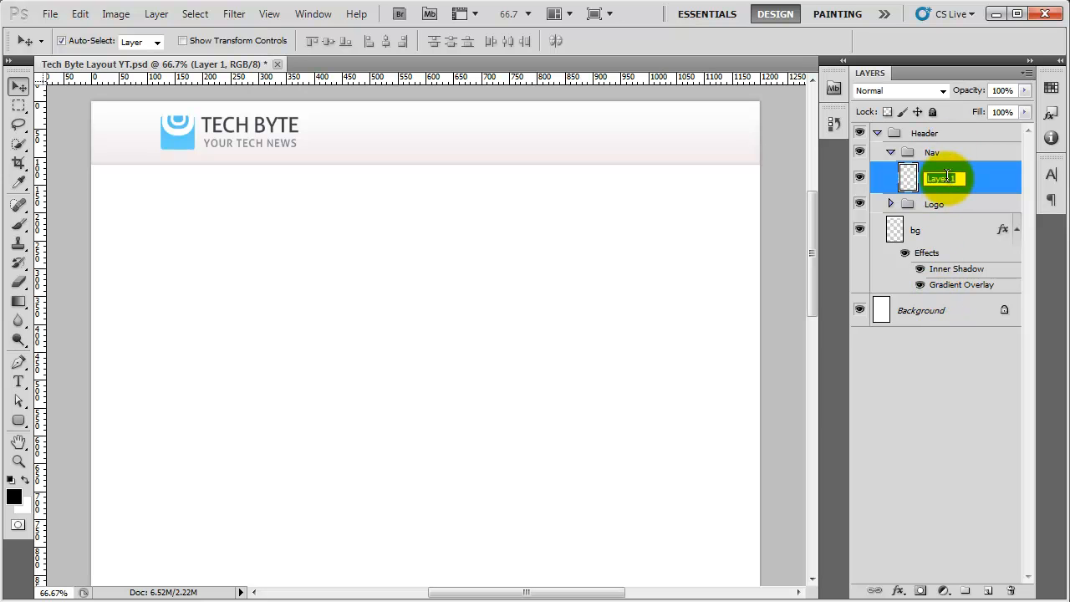
type("Bg")
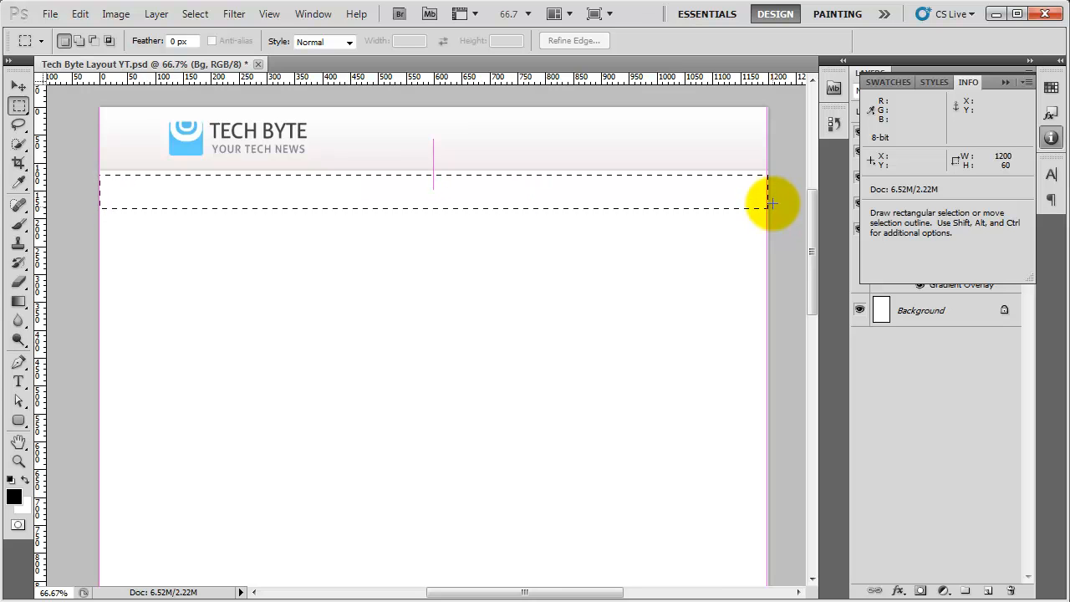
left_click_drag(769, 204, 769, 197)
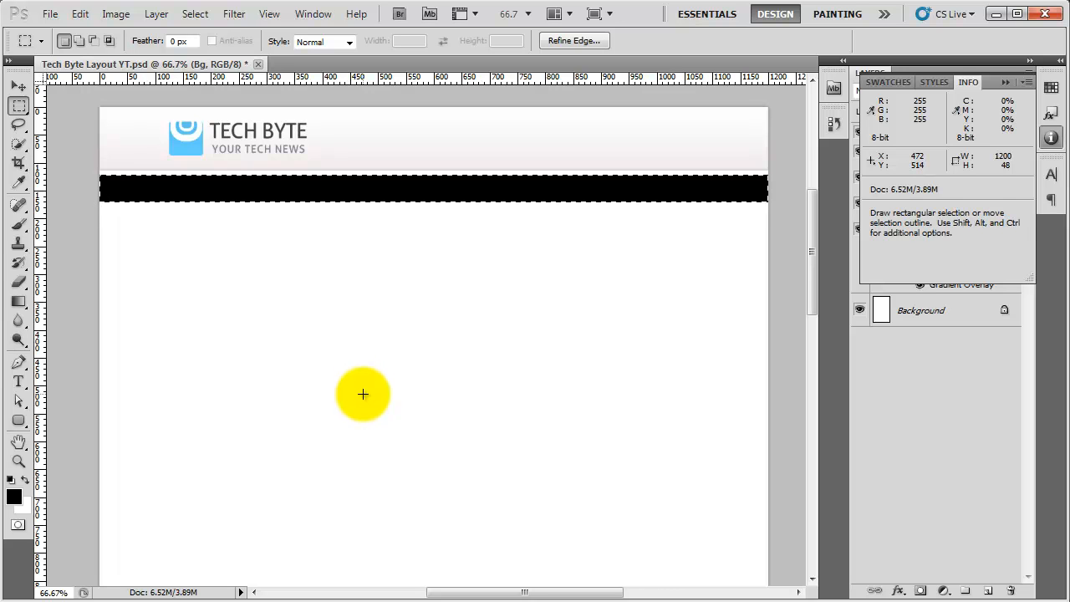
mouse_move(371, 327)
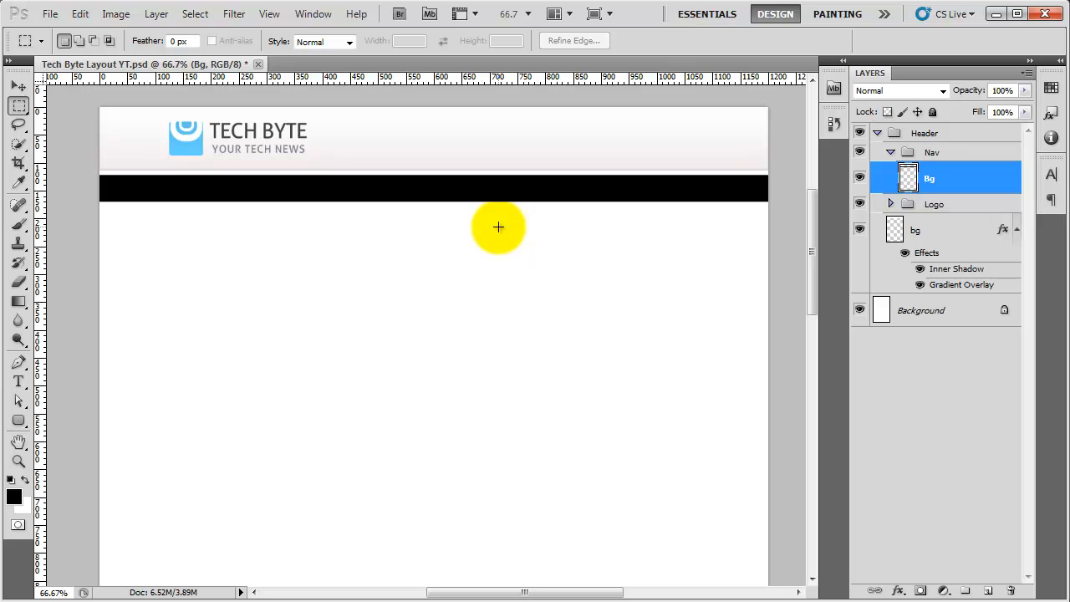
Step: Give the nav bar Bg layer a Color Overlay of dark slate grey #3d3f44
left_click(13, 87)
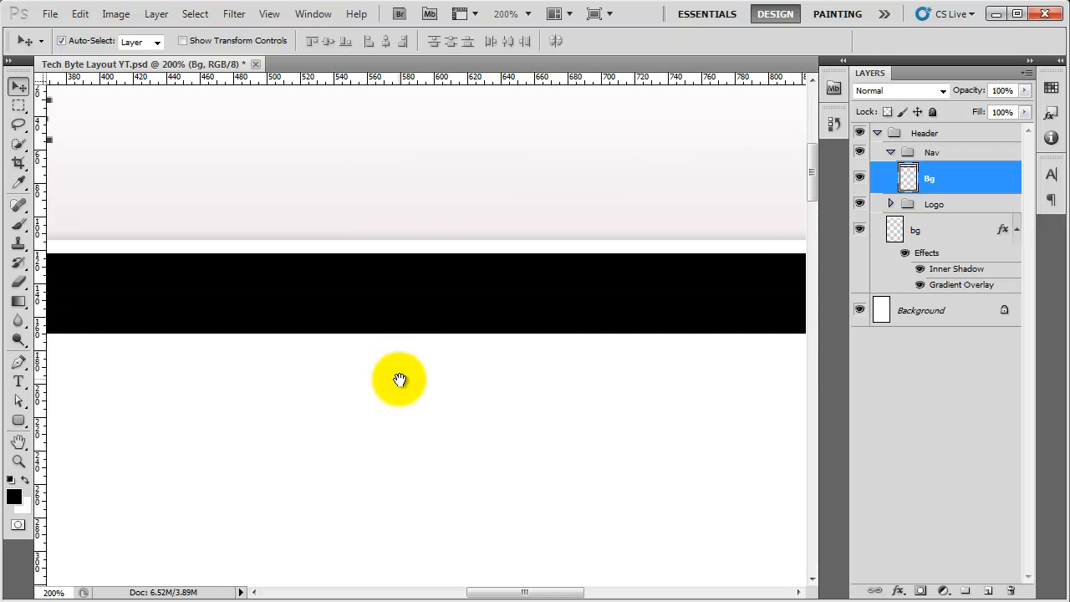
mouse_move(404, 301)
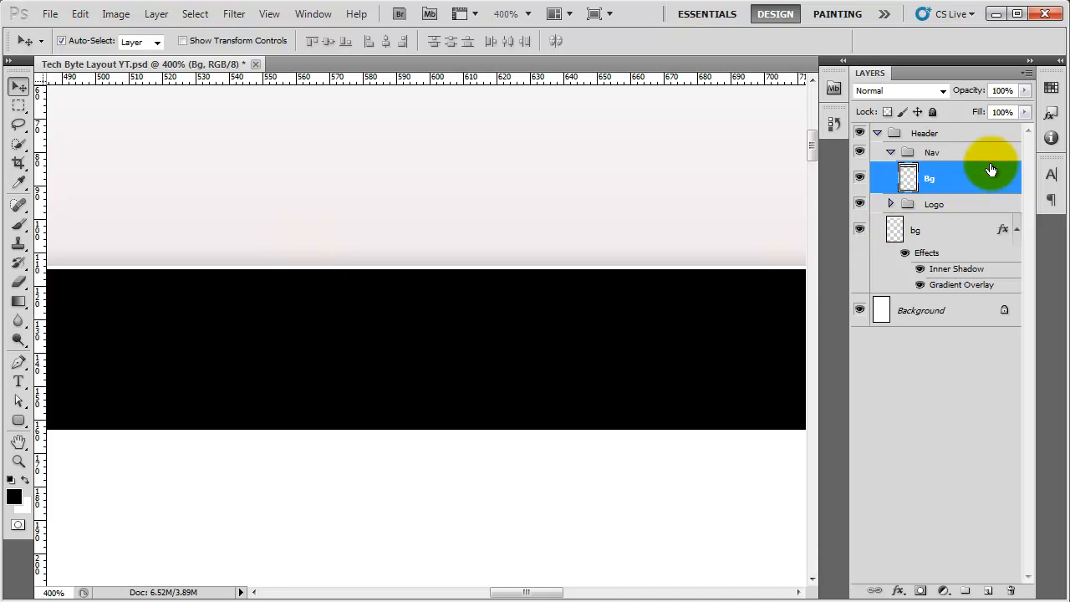
double_click(953, 178)
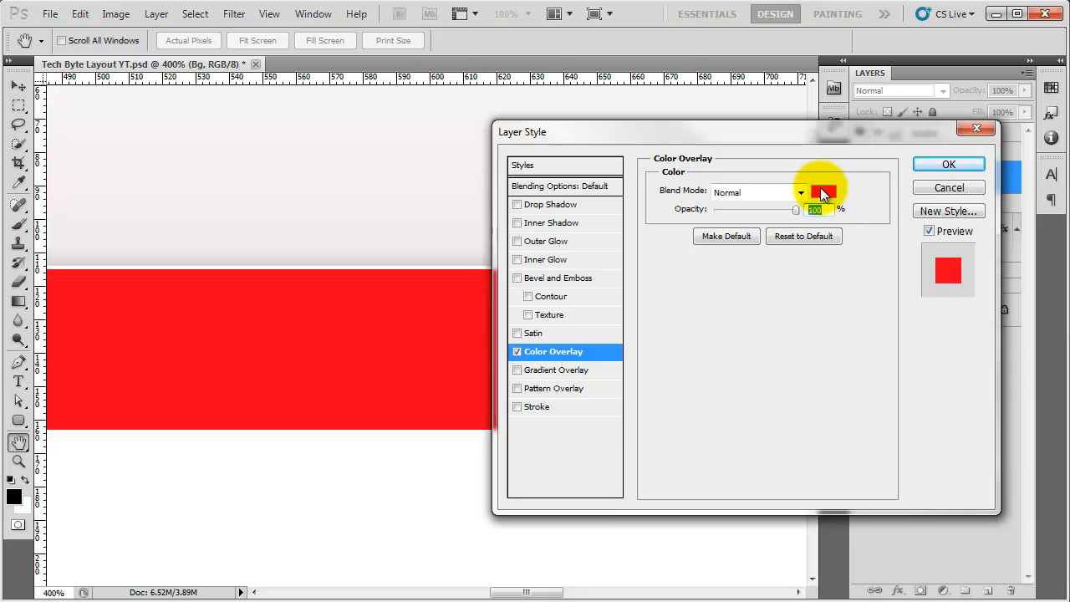
left_click(822, 194)
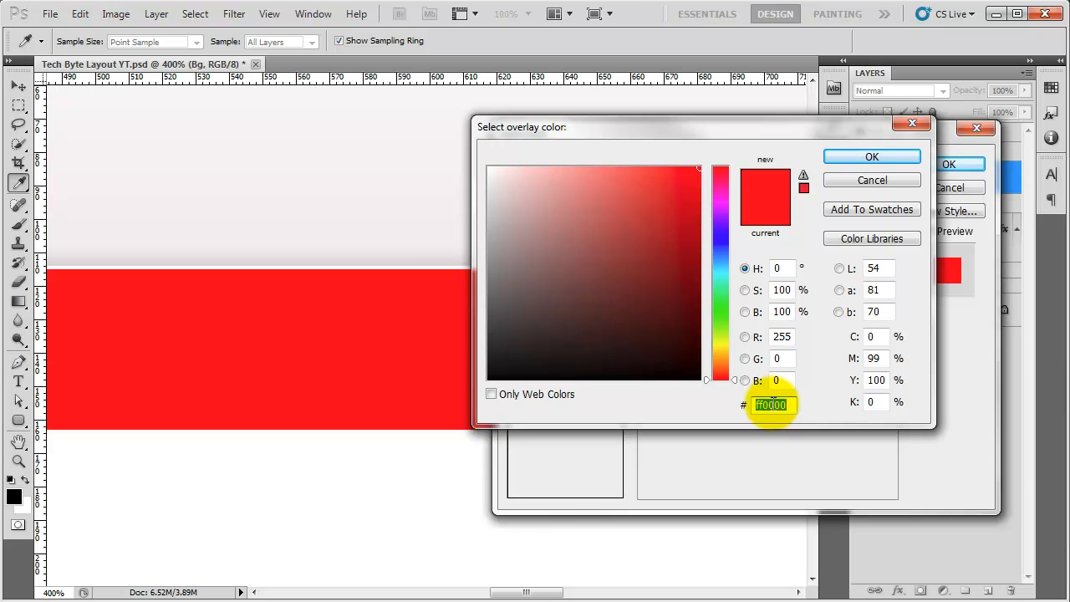
type("3d")
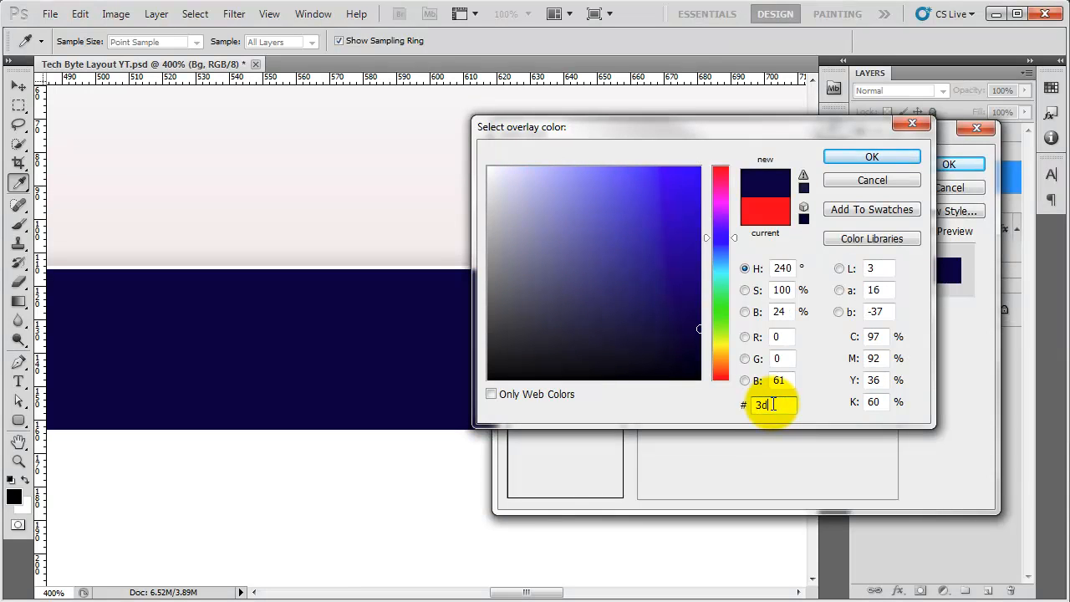
type("3d3f46")
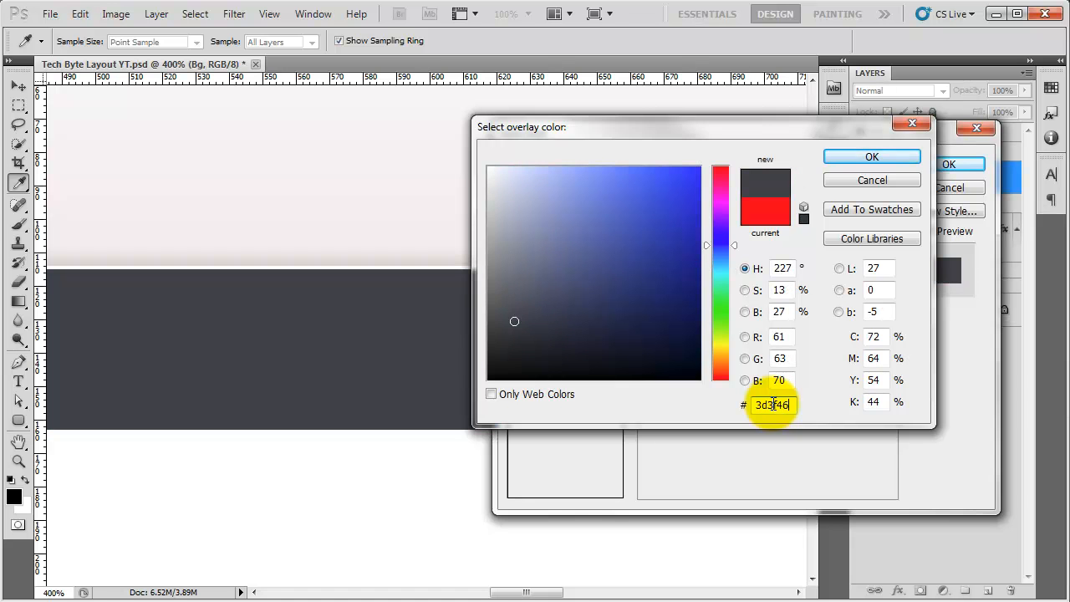
left_click(873, 157)
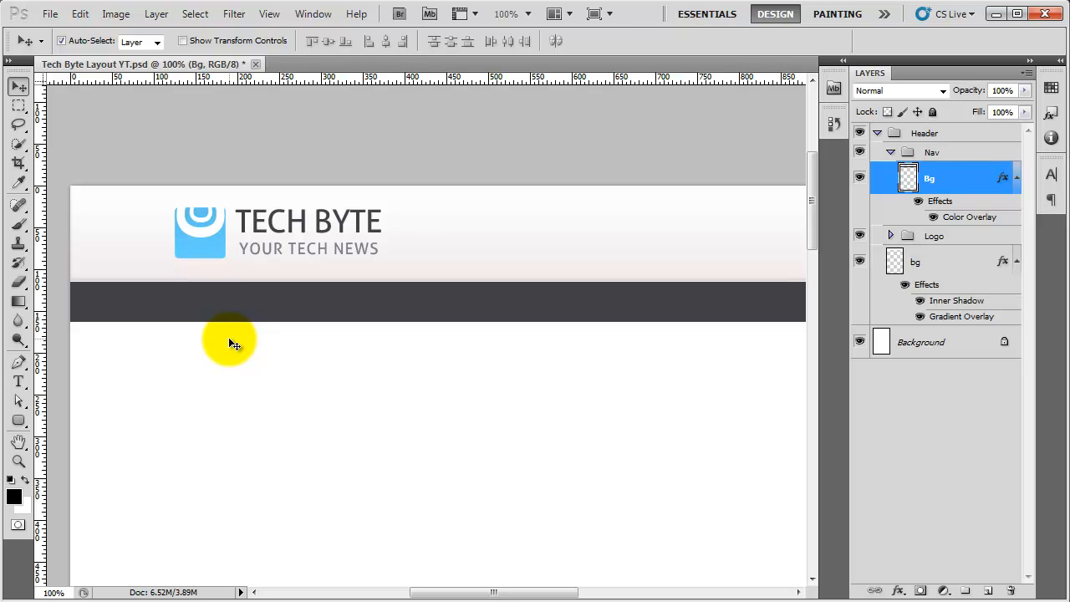
Step: Show the layout guides and add an empty working layer in the Nav group for the tab
left_click(269, 13)
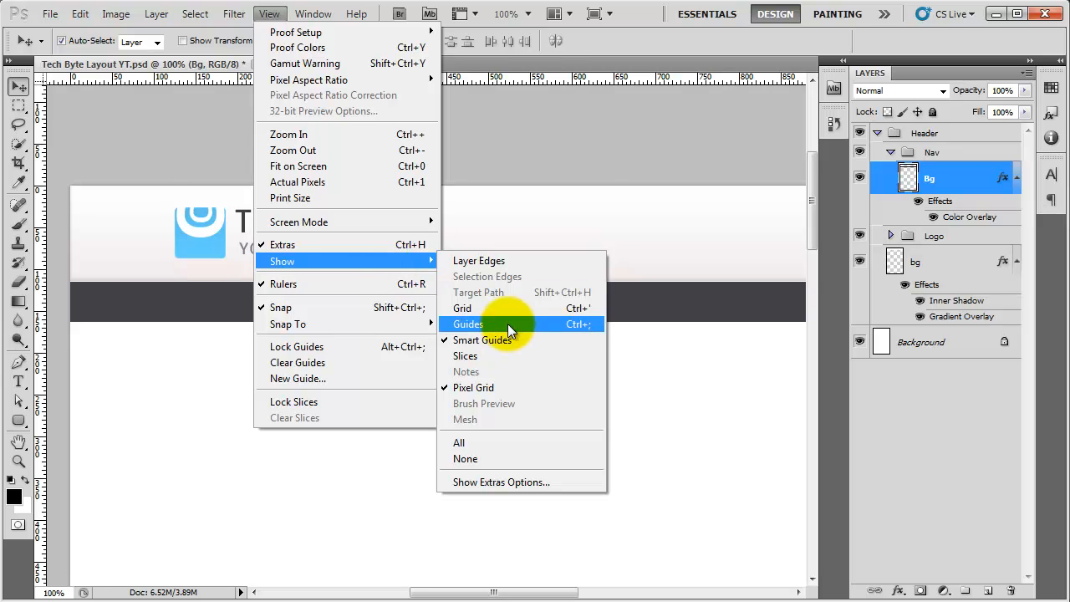
left_click(468, 324)
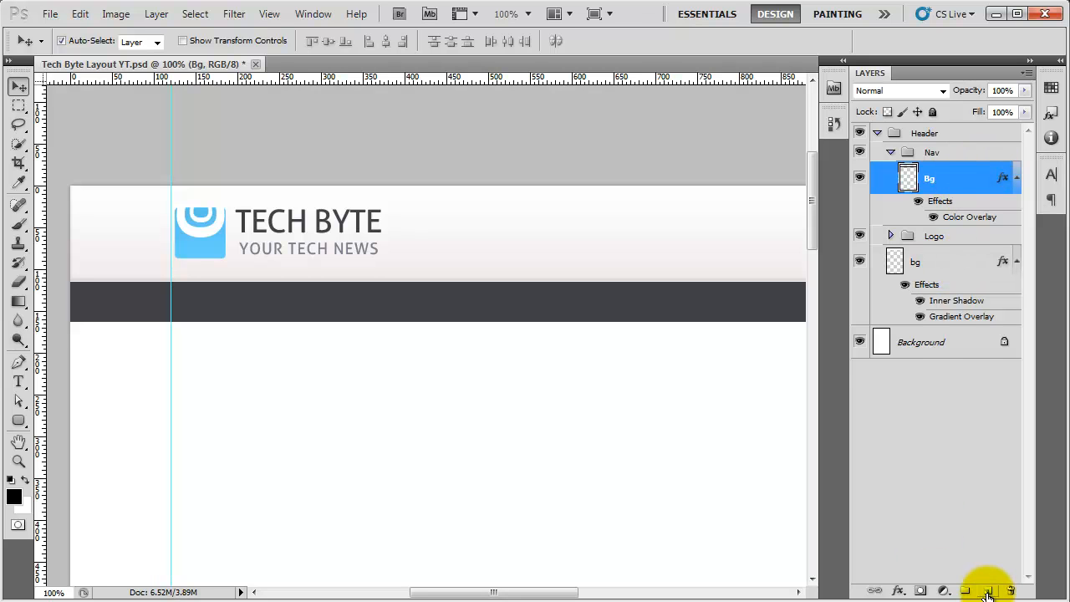
left_click(987, 585)
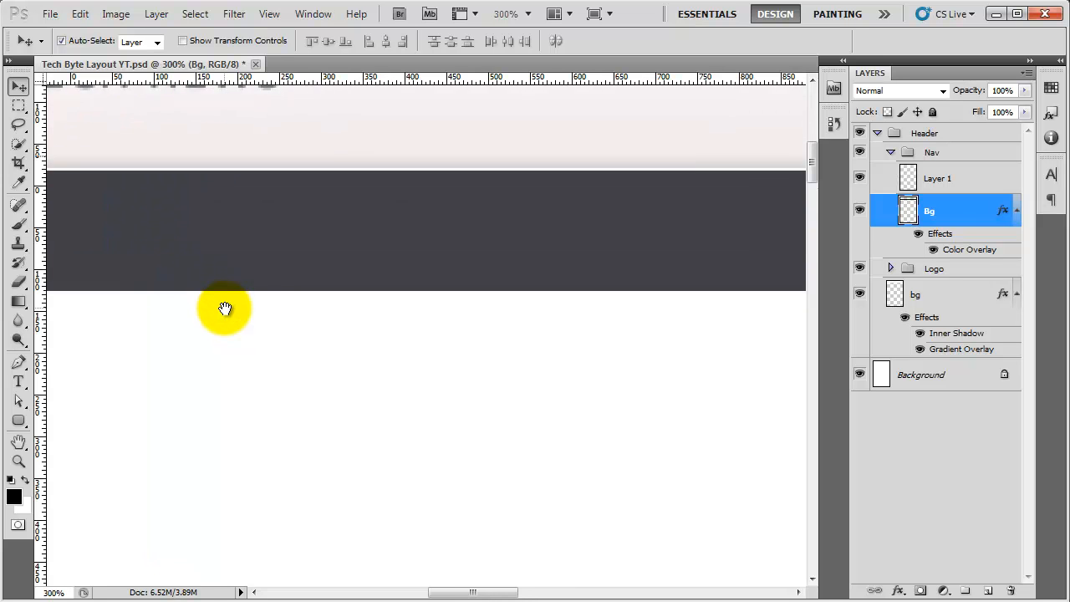
left_click_drag(224, 309, 426, 316)
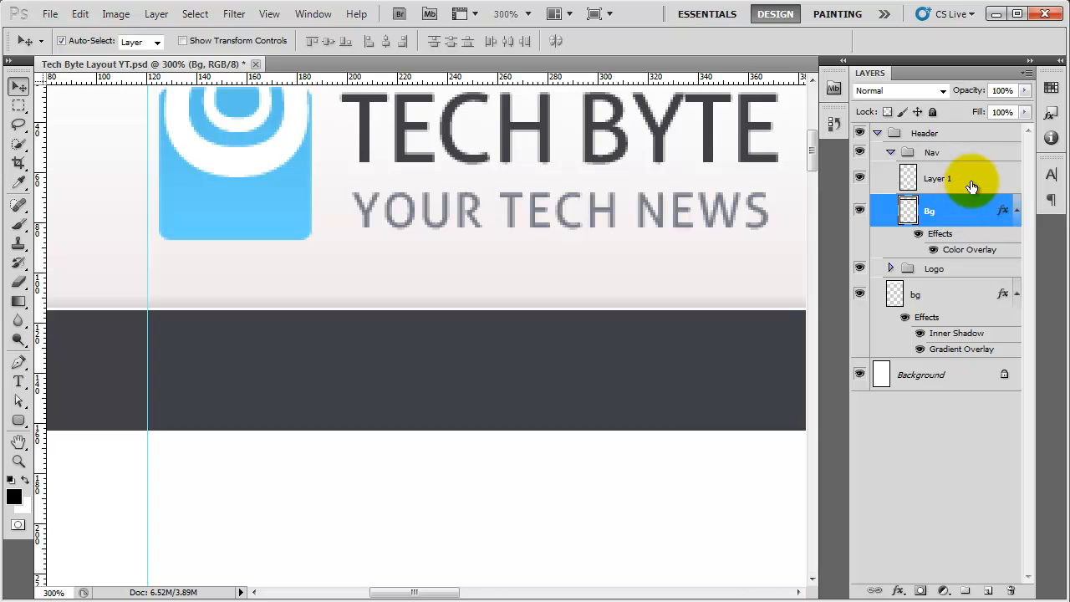
left_click(936, 177)
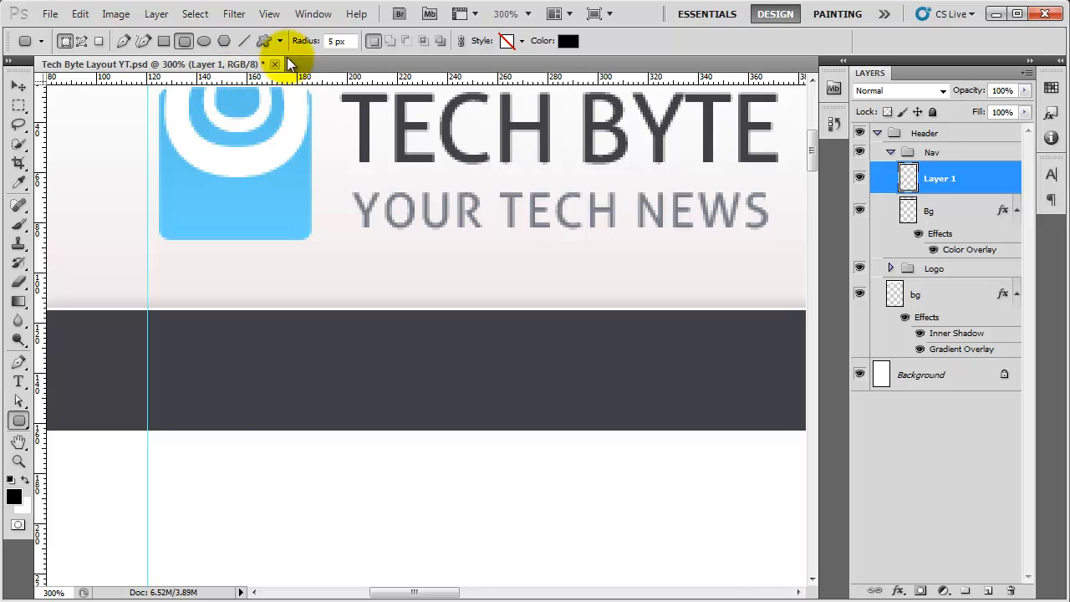
mouse_move(338, 54)
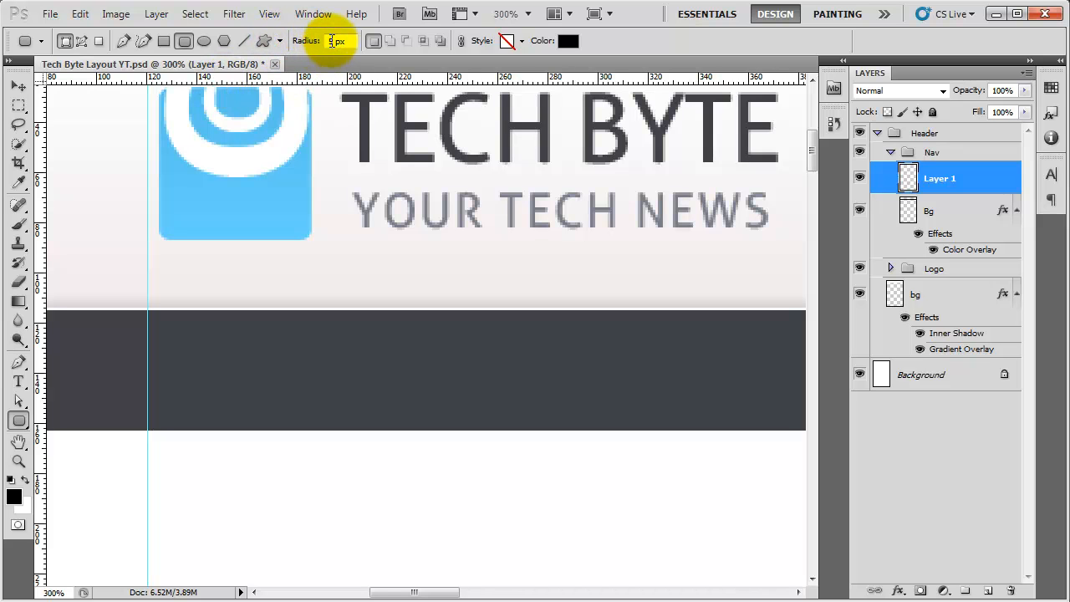
Step: Set the Rounded Rectangle tool to radius 5 and fixed 80 px width, with Smart Guides on
type("5")
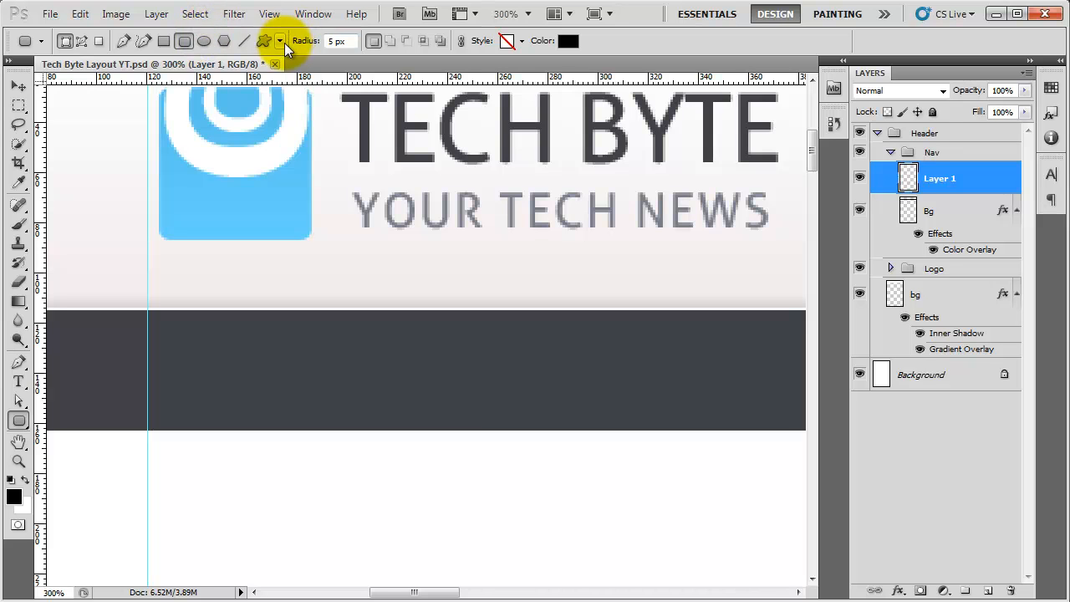
left_click(281, 40)
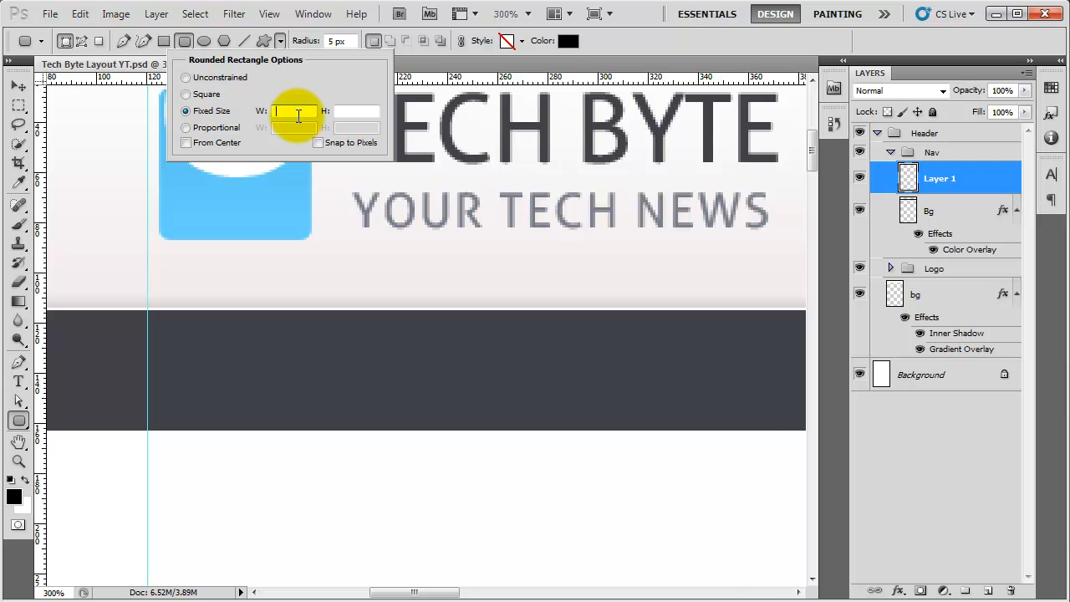
type("80 px")
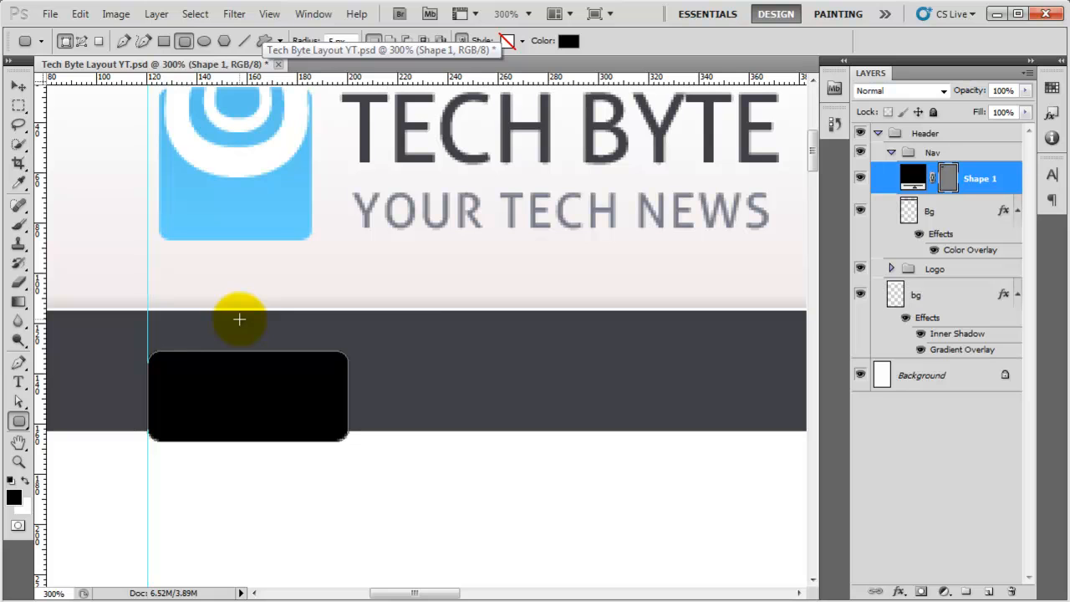
left_click(269, 14)
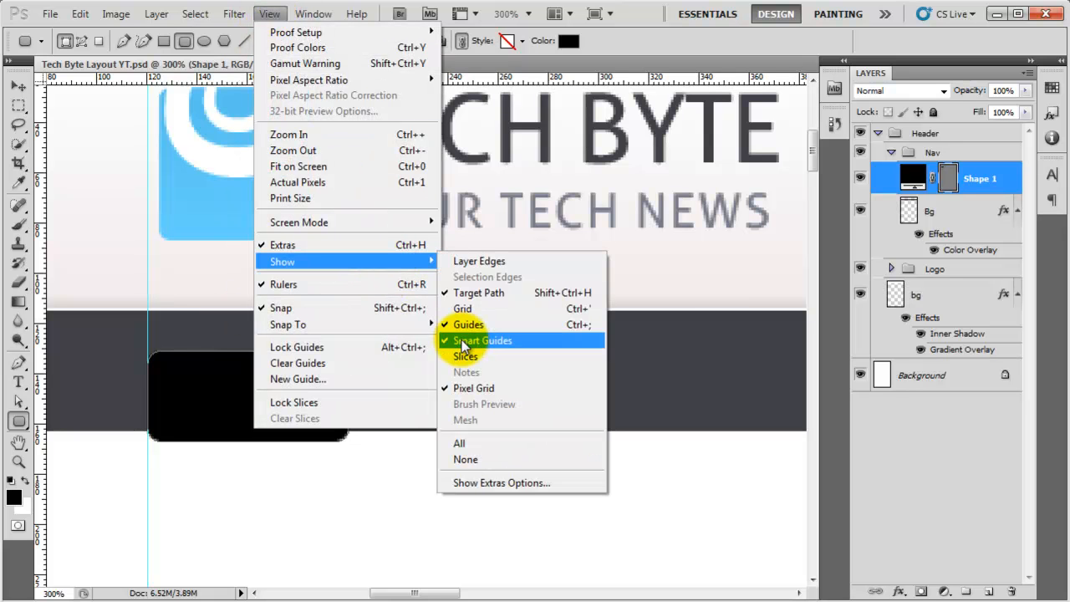
left_click(482, 342)
type("4")
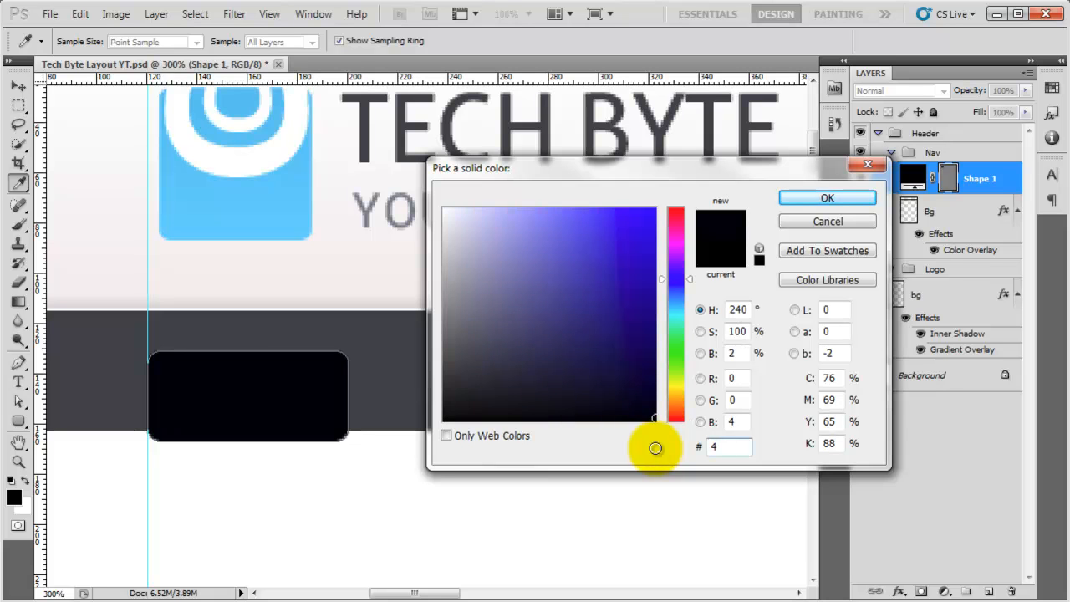
Step: Fill the Shape 1 tab with a grey slightly lighter than the nav bar
left_click(652, 358)
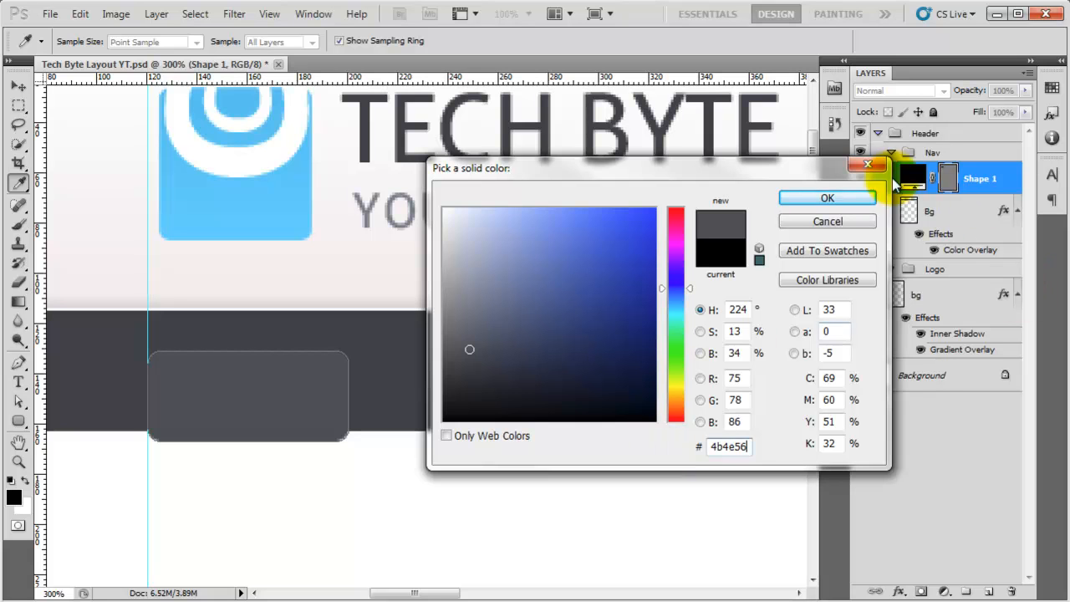
left_click(826, 197)
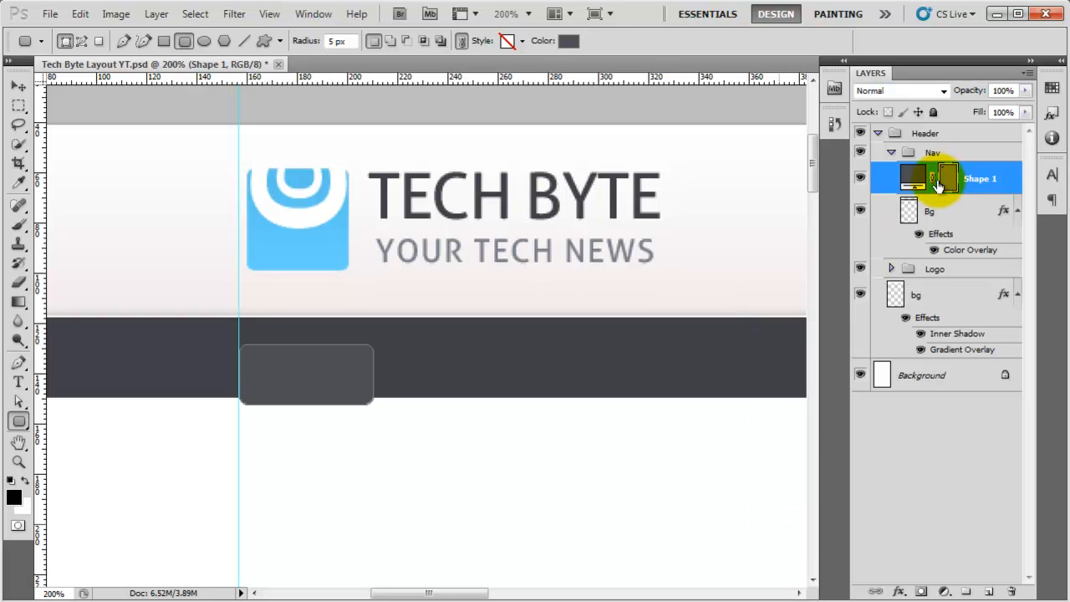
mouse_move(302, 365)
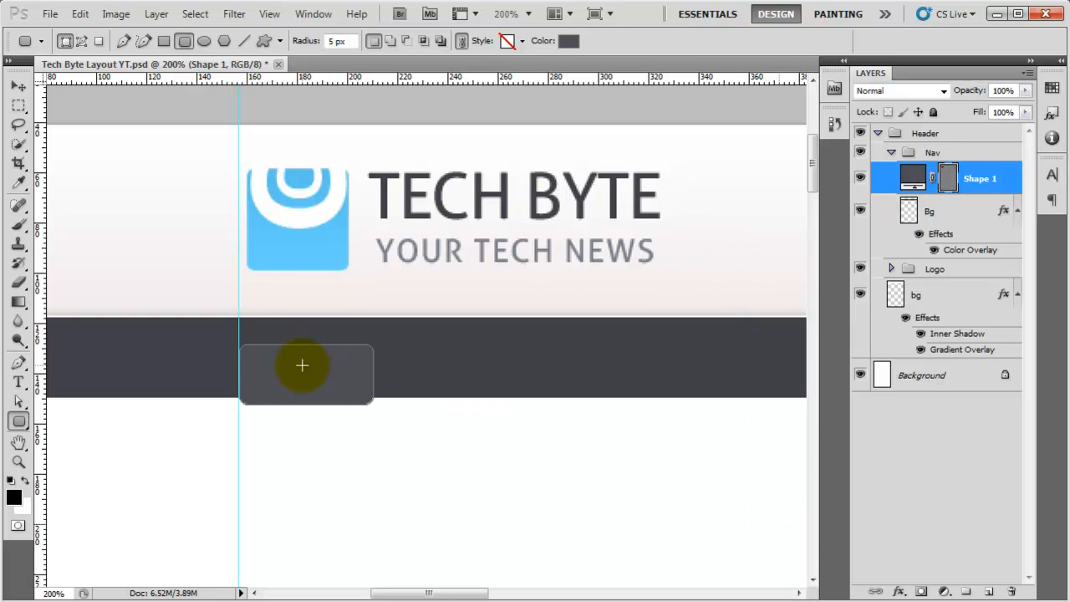
Step: Select the tab shape on the nav bar to begin duplicating it into a row
left_click(13, 90)
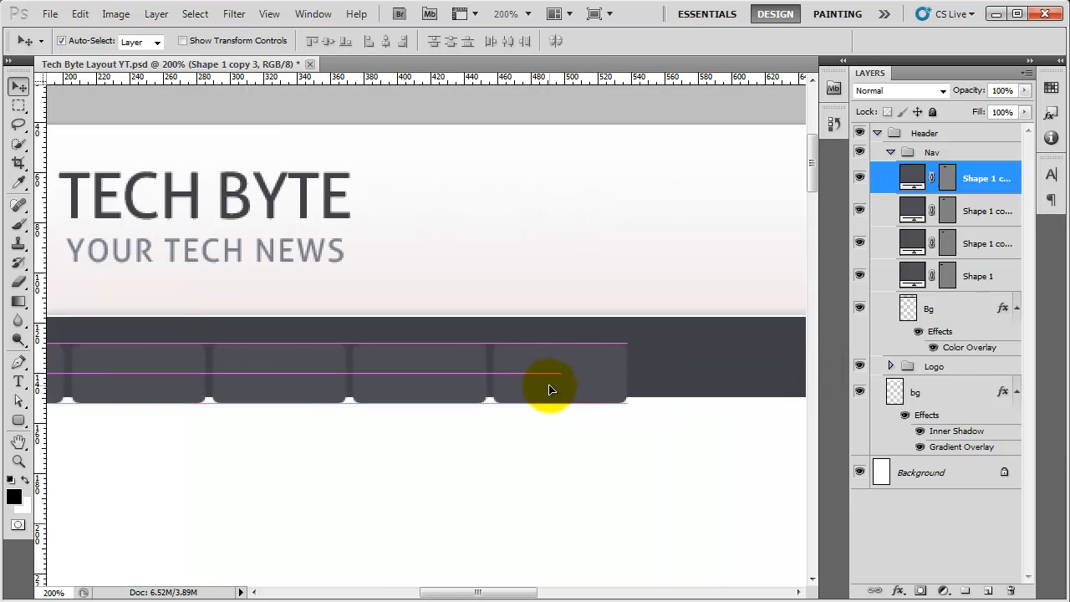
mouse_move(543, 384)
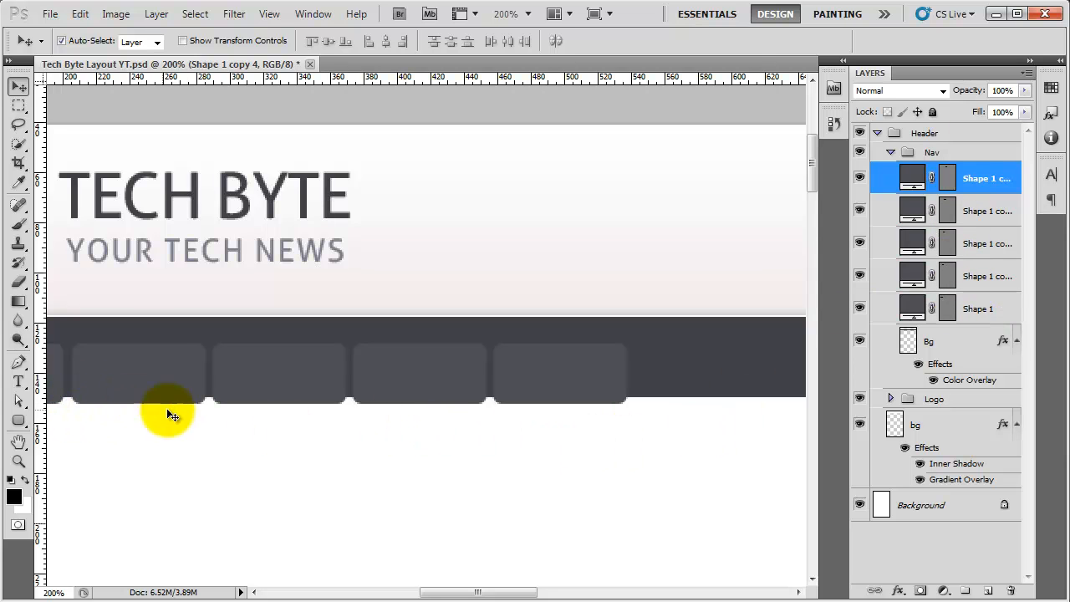
mouse_move(311, 416)
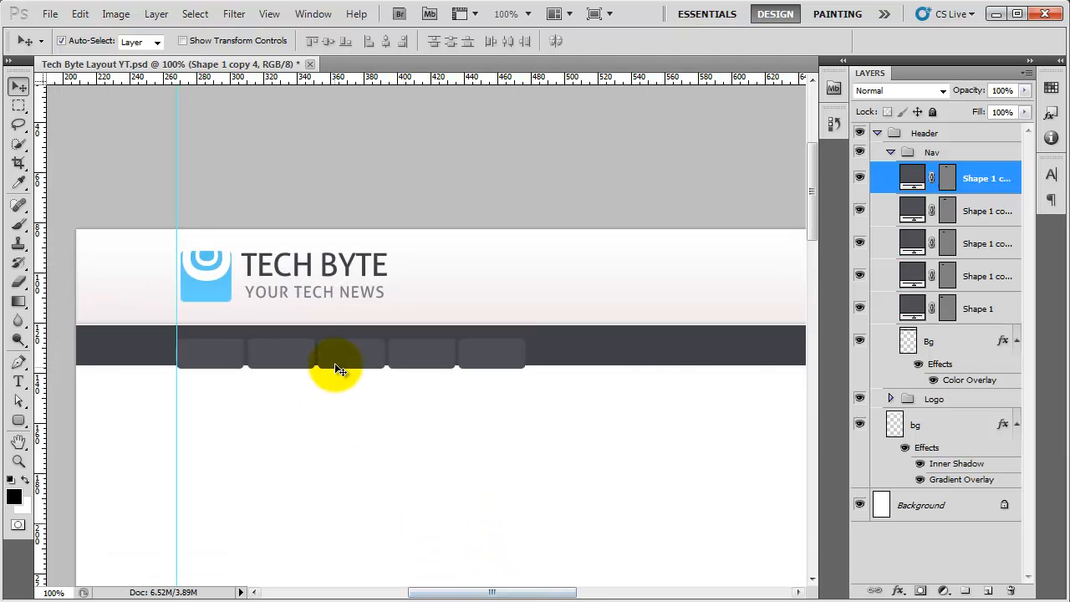
mouse_move(219, 357)
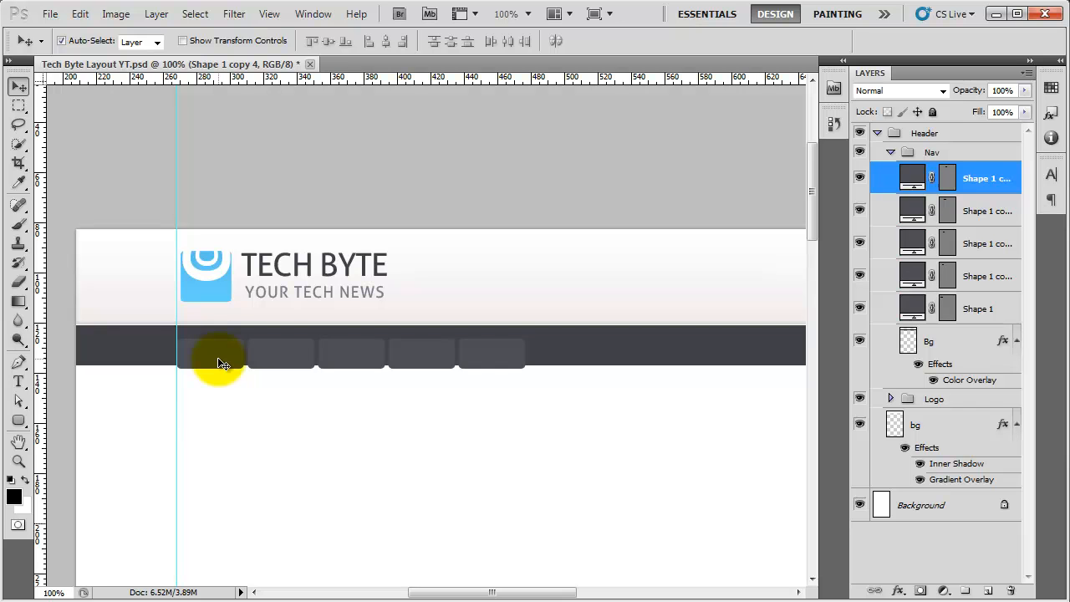
mouse_move(214, 361)
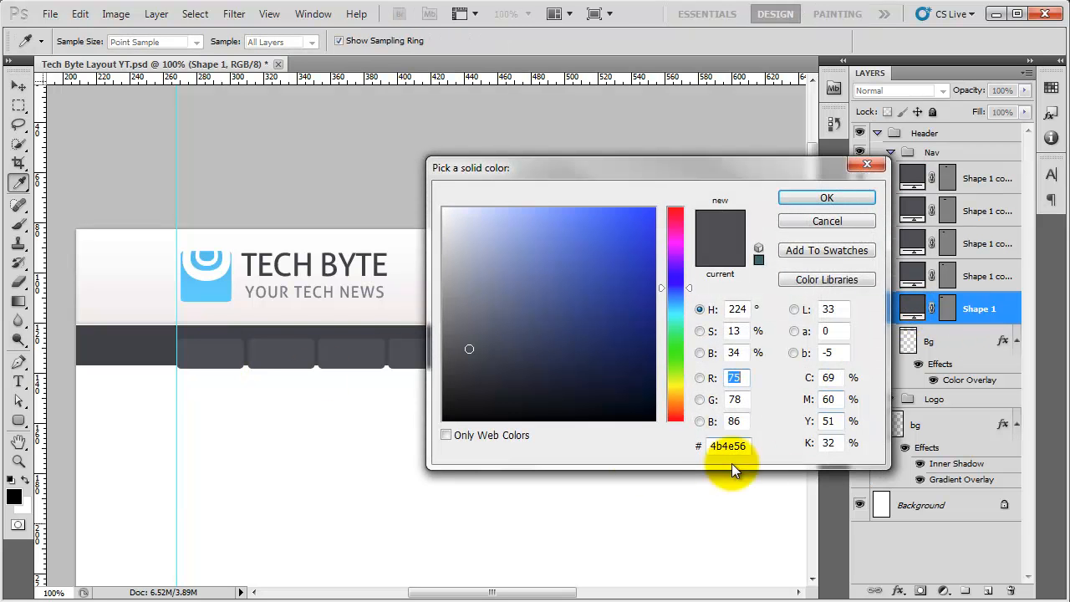
Step: Recolour the first tab white and label it HOME in Arial 14 px
left_click(515, 229)
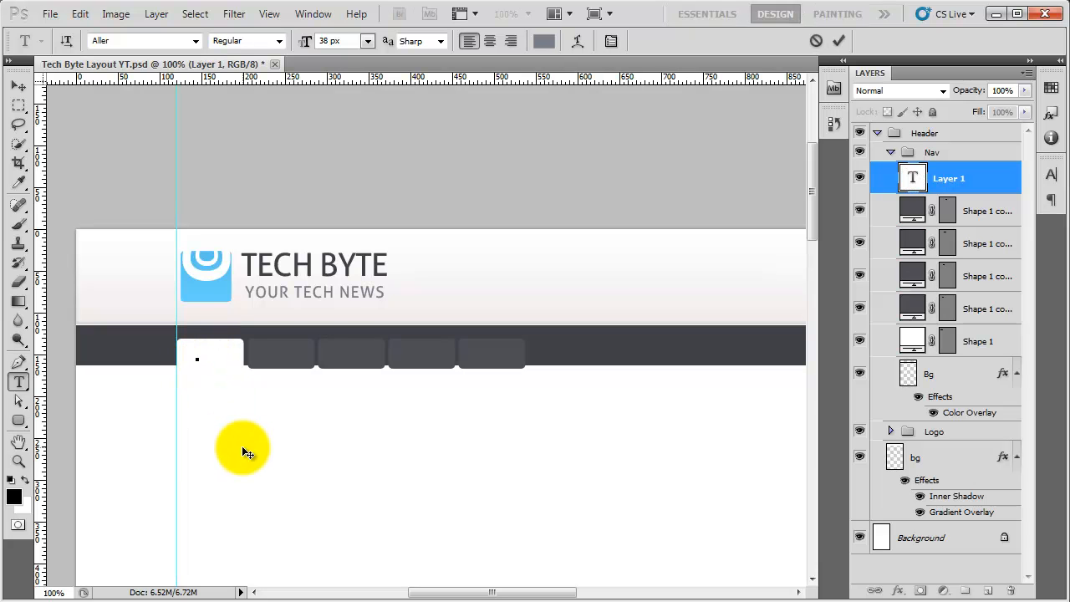
type("HOME")
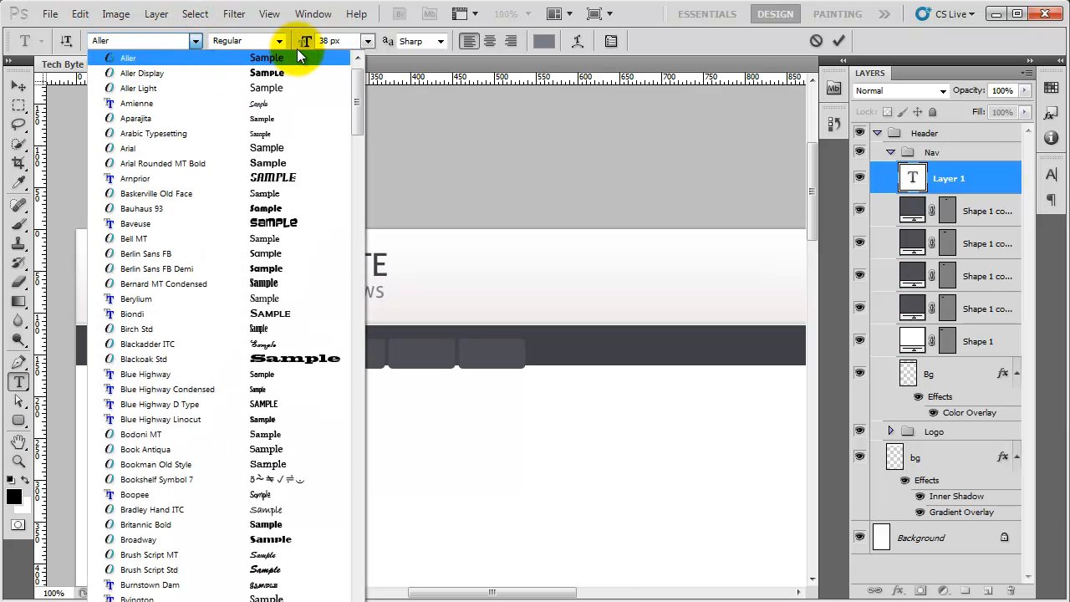
mouse_move(316, 57)
type("Arial")
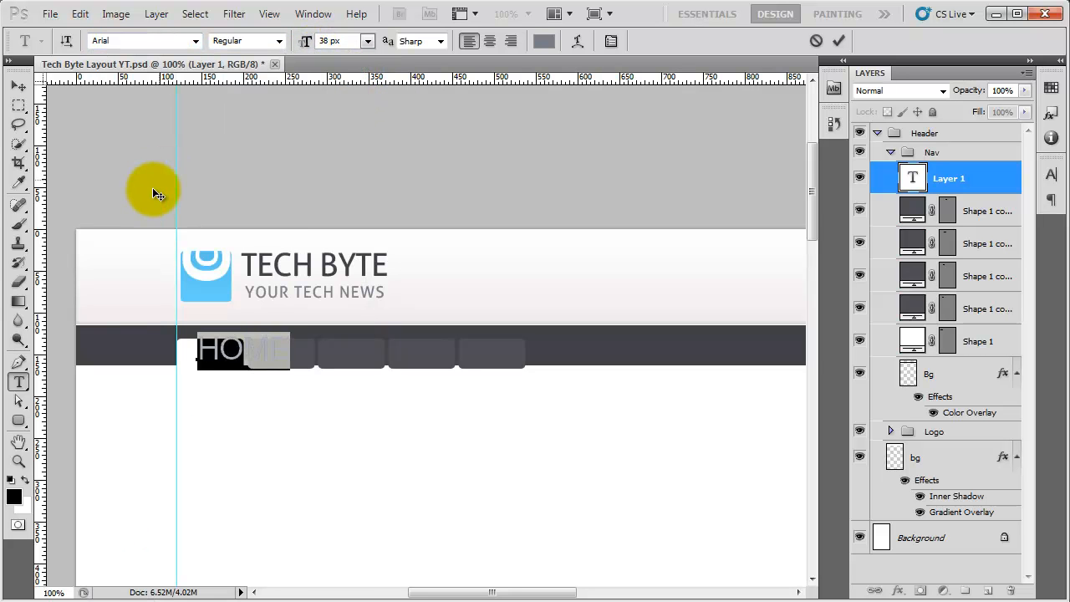
left_click(365, 40)
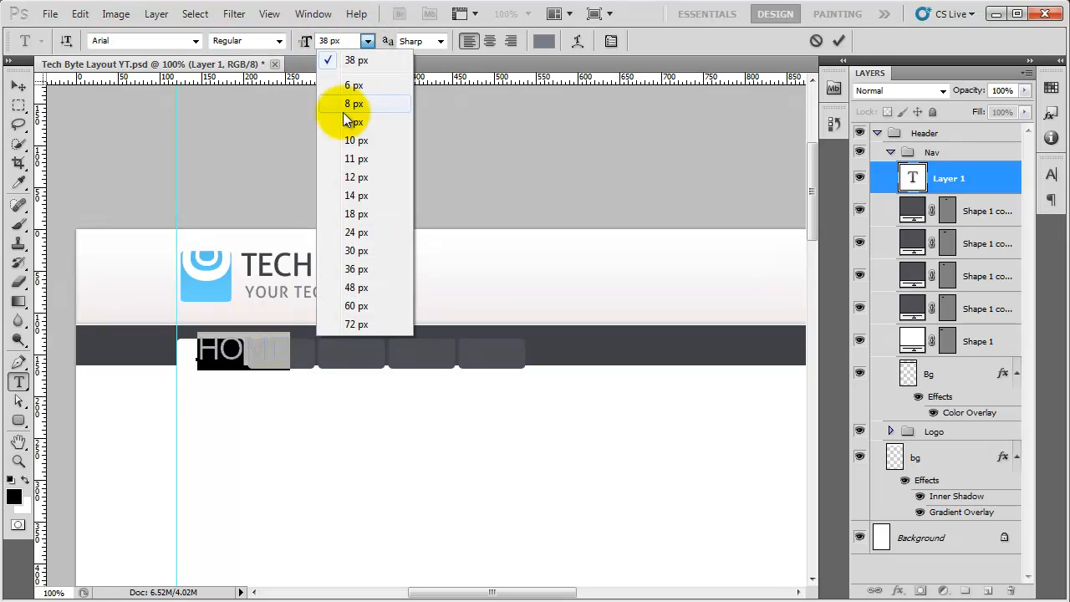
left_click(356, 194)
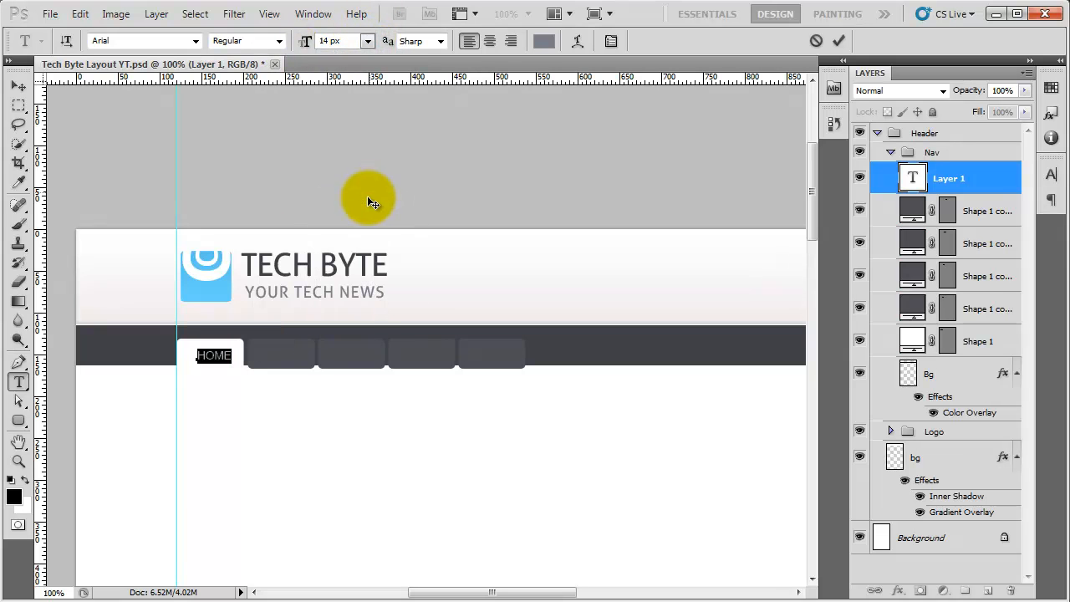
left_click(334, 40)
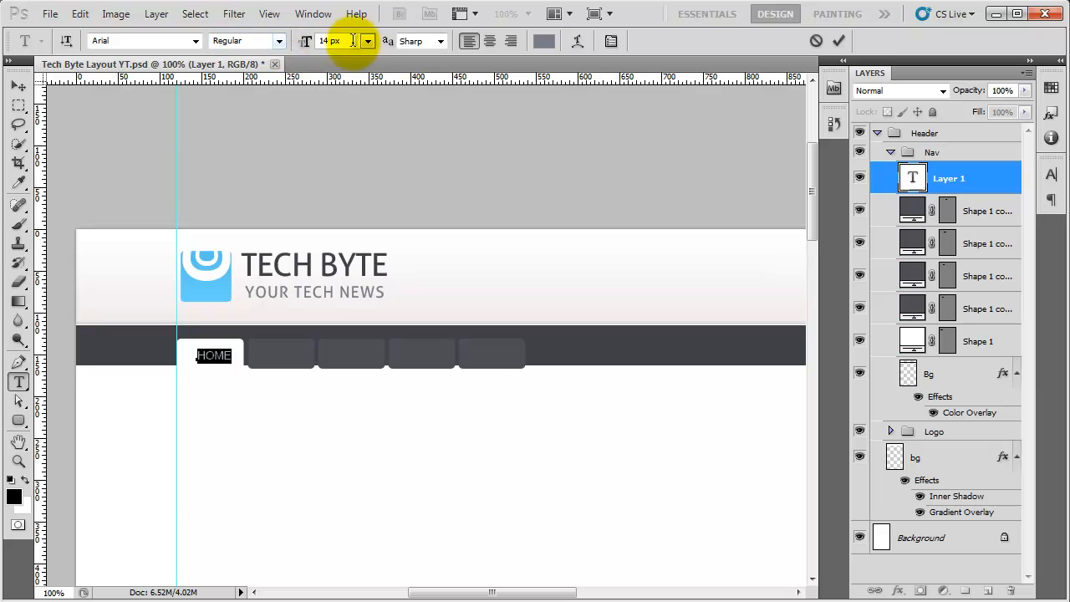
left_click(12, 87)
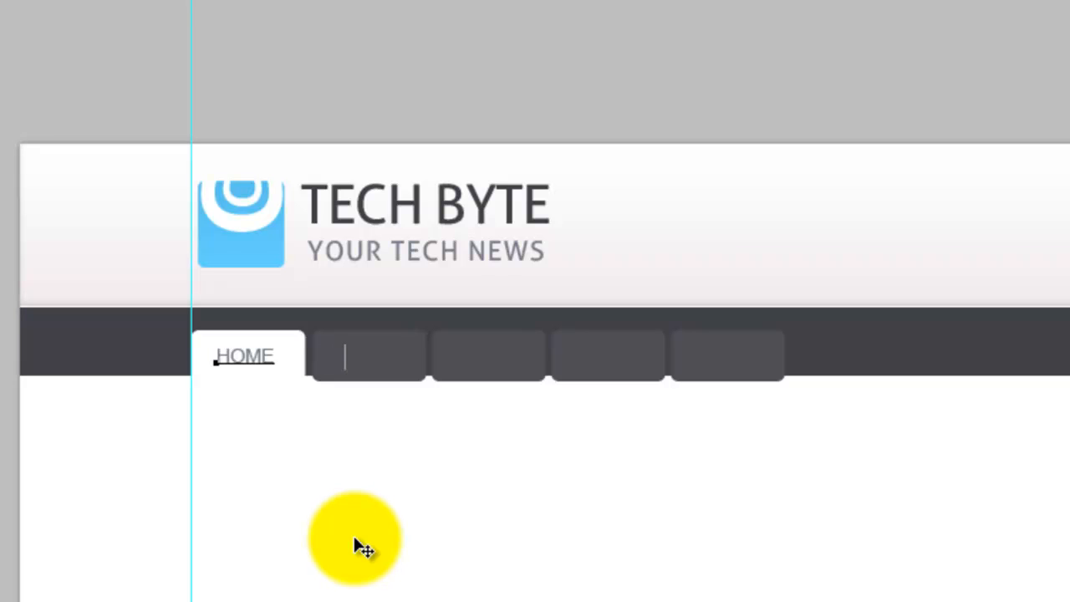
Step: Label the remaining tabs ABOUT, NEWS, FORUM and CONTACT
type("ABOUT")
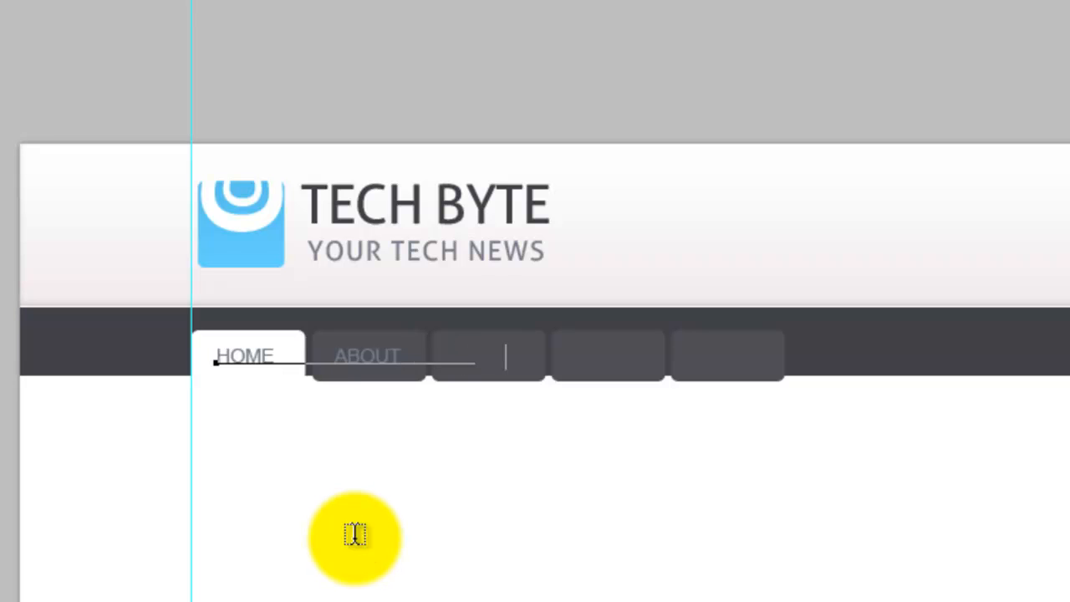
type("NEWS")
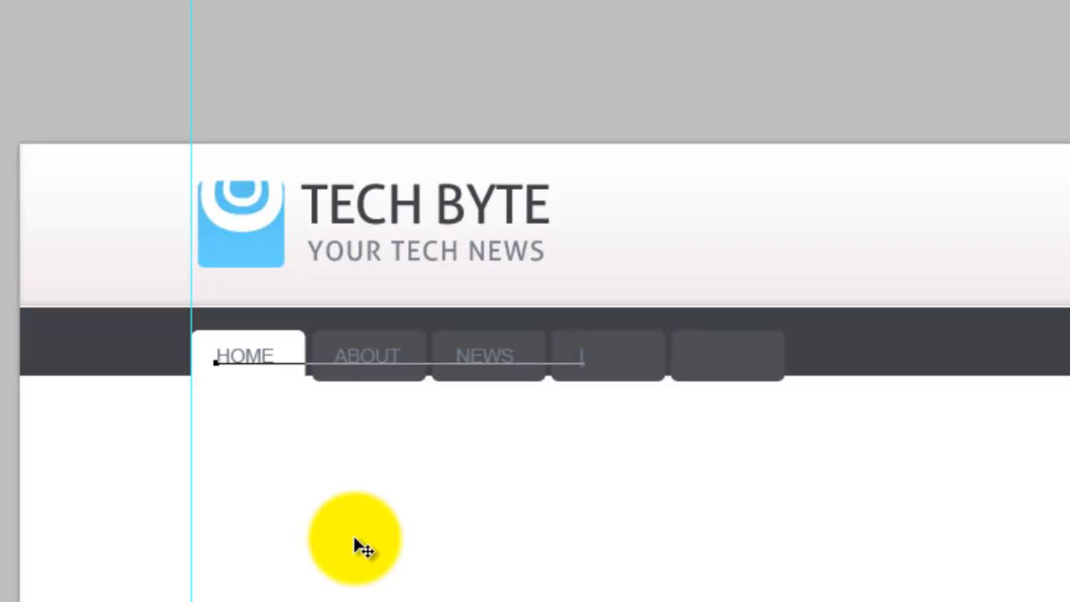
type("FORUYM")
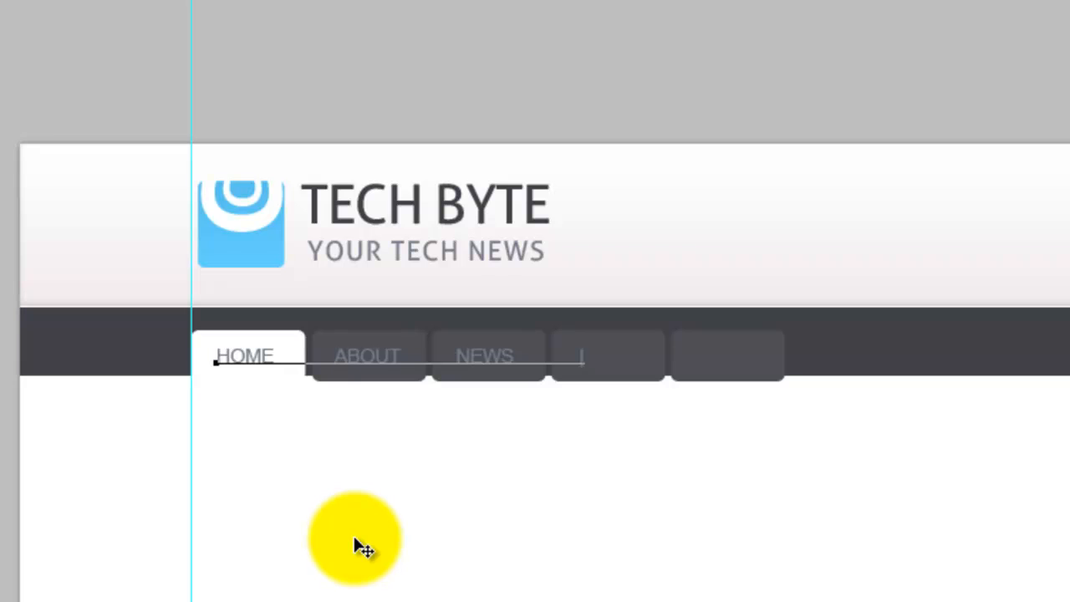
type("FORUM")
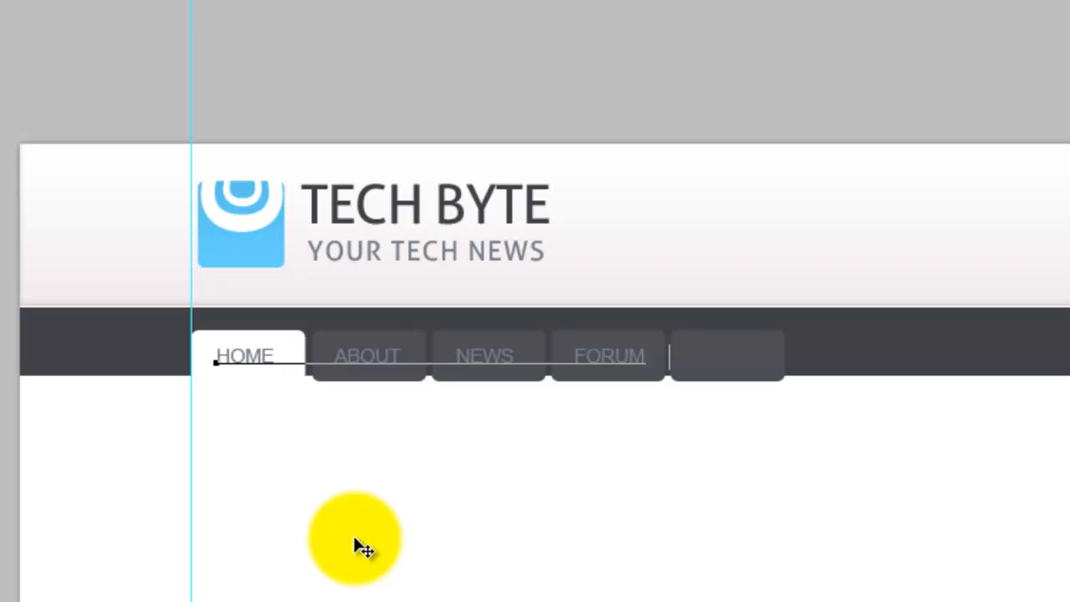
type("CONTACT")
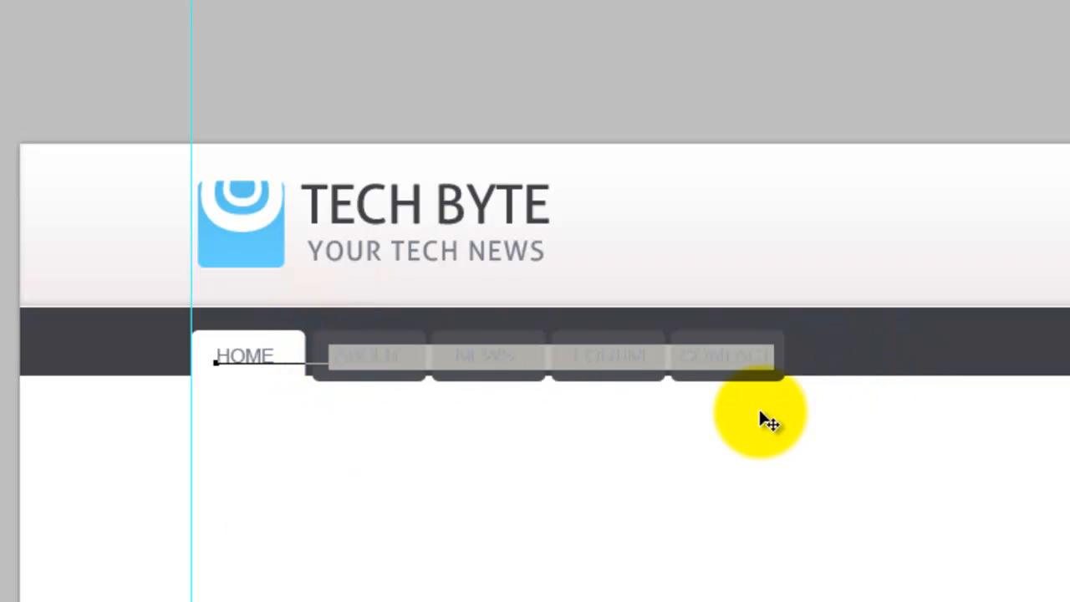
mouse_move(622, 458)
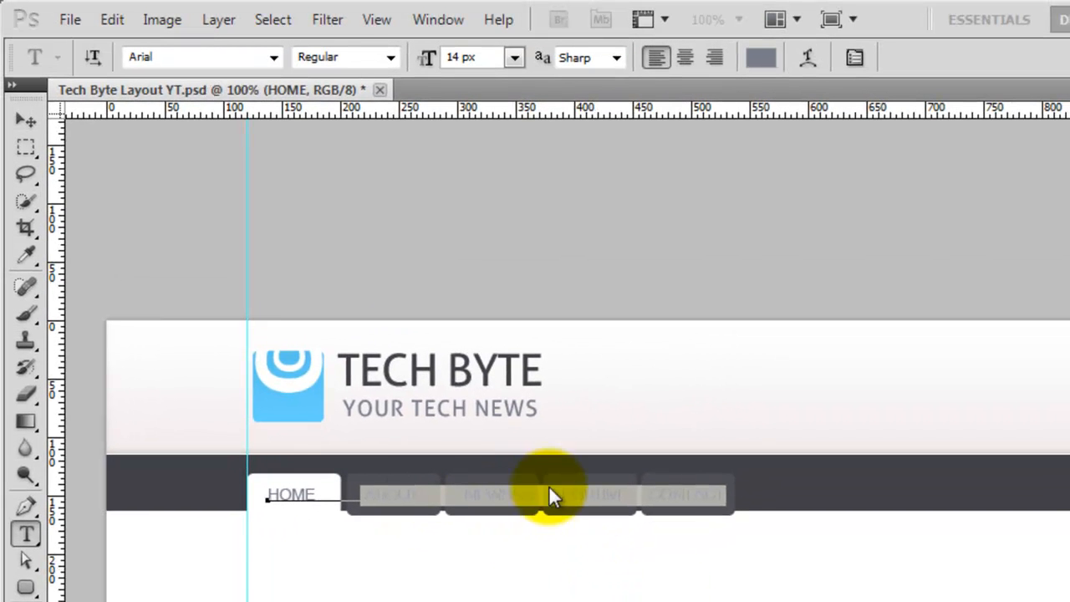
mouse_move(769, 543)
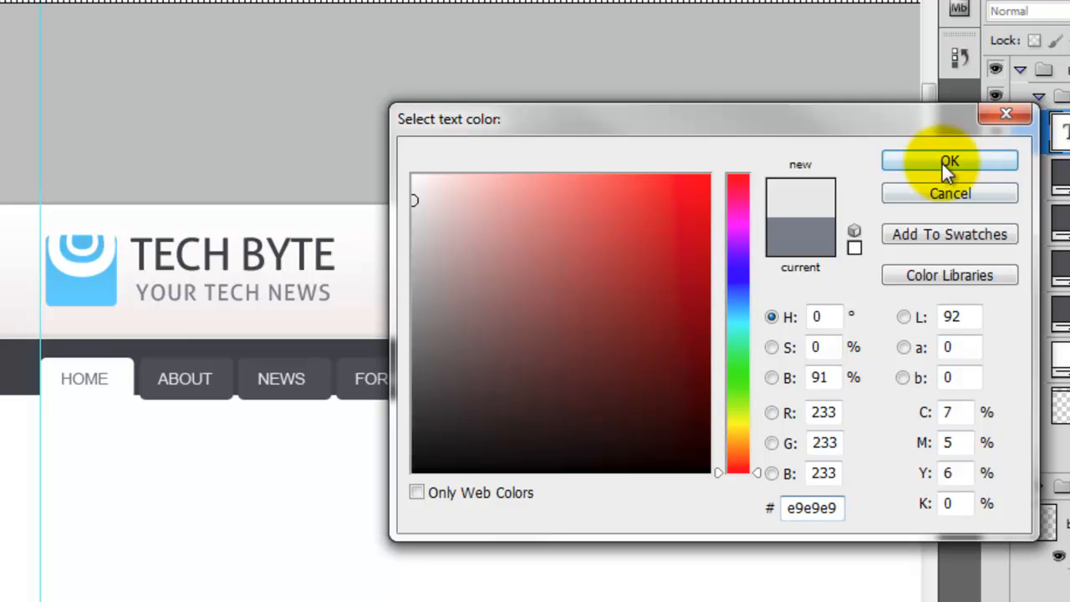
Step: Colour the tab labels light grey and the HOME label dark #3d3f44 on its white tab
left_click(950, 161)
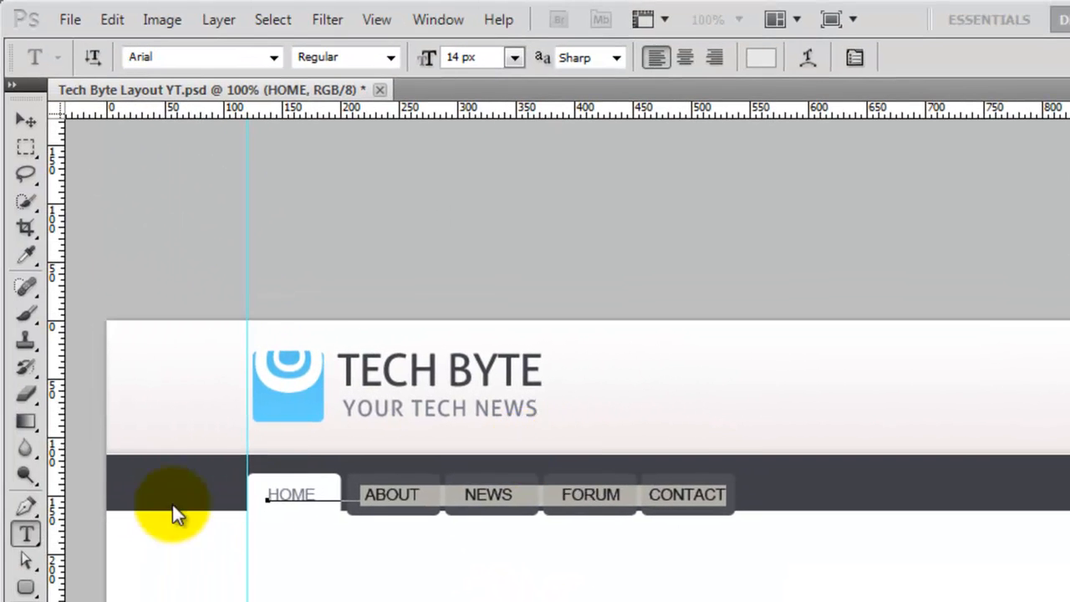
double_click(290, 495)
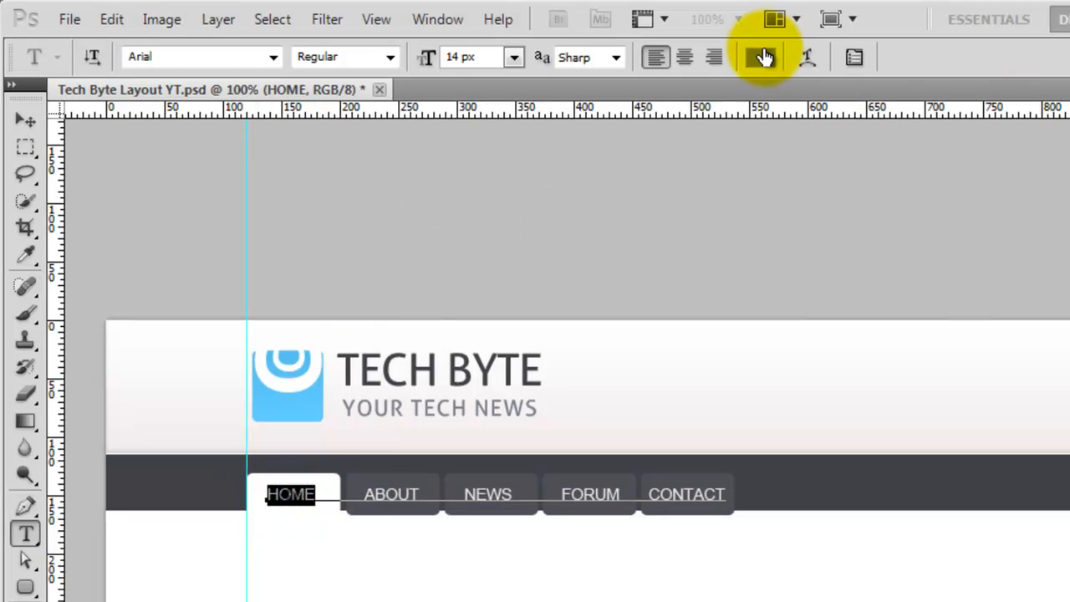
left_click(754, 57)
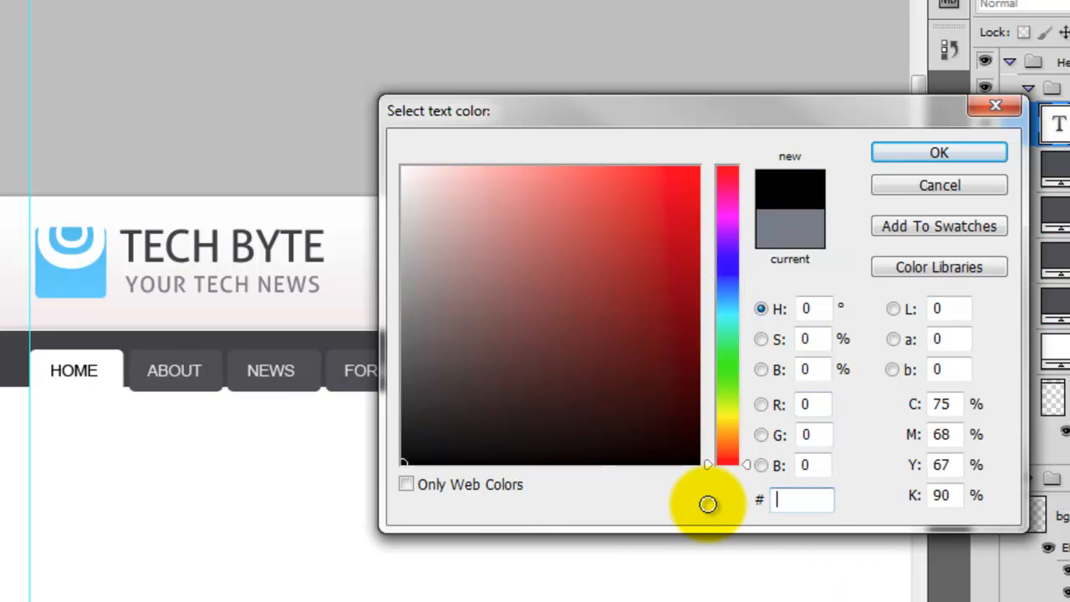
type("3d3")
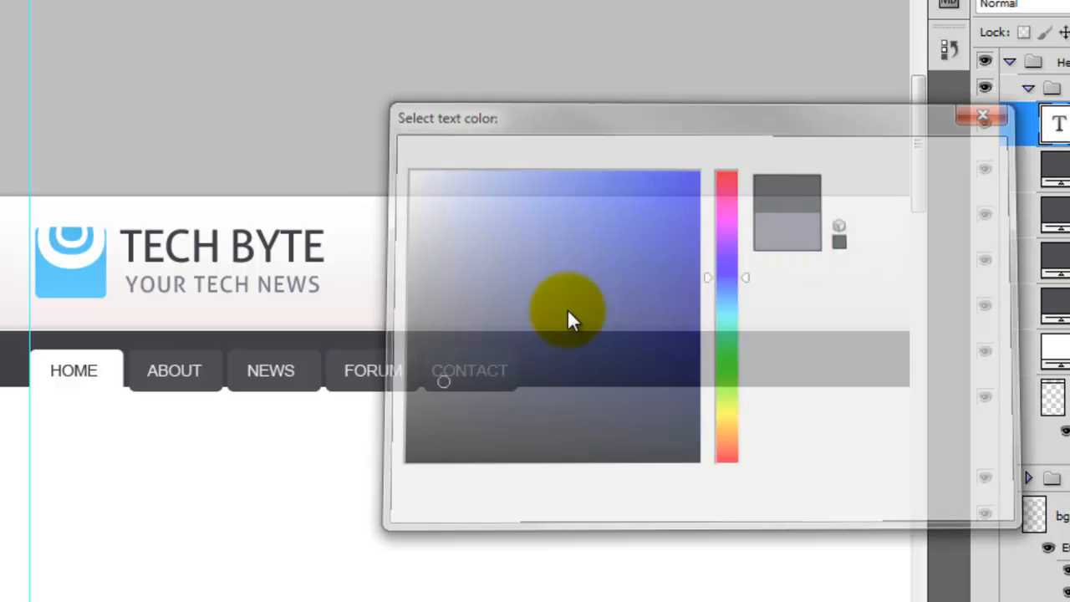
left_click(978, 115)
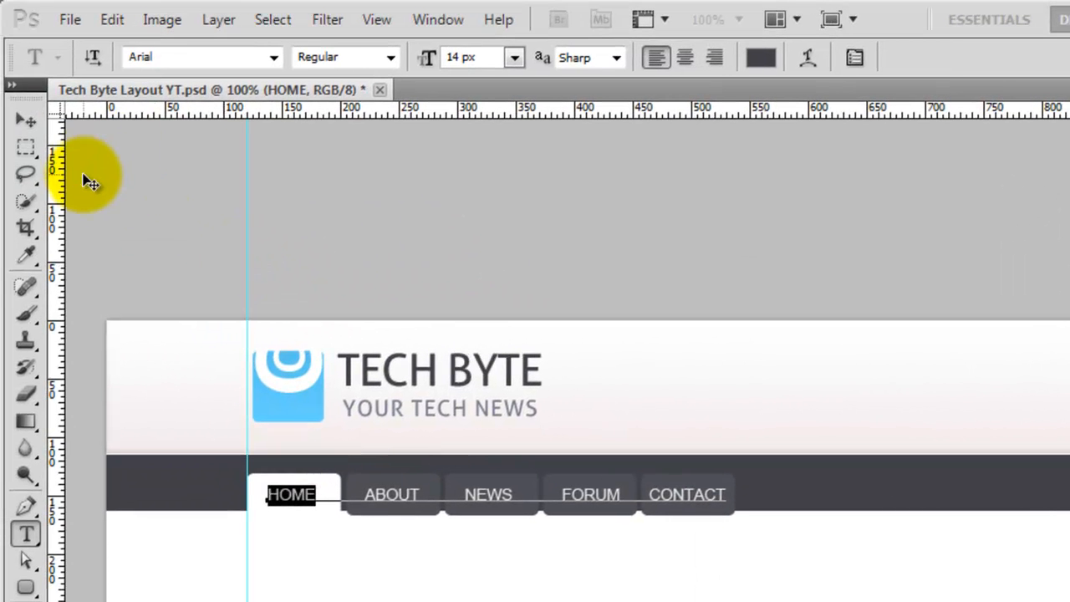
left_click(25, 120)
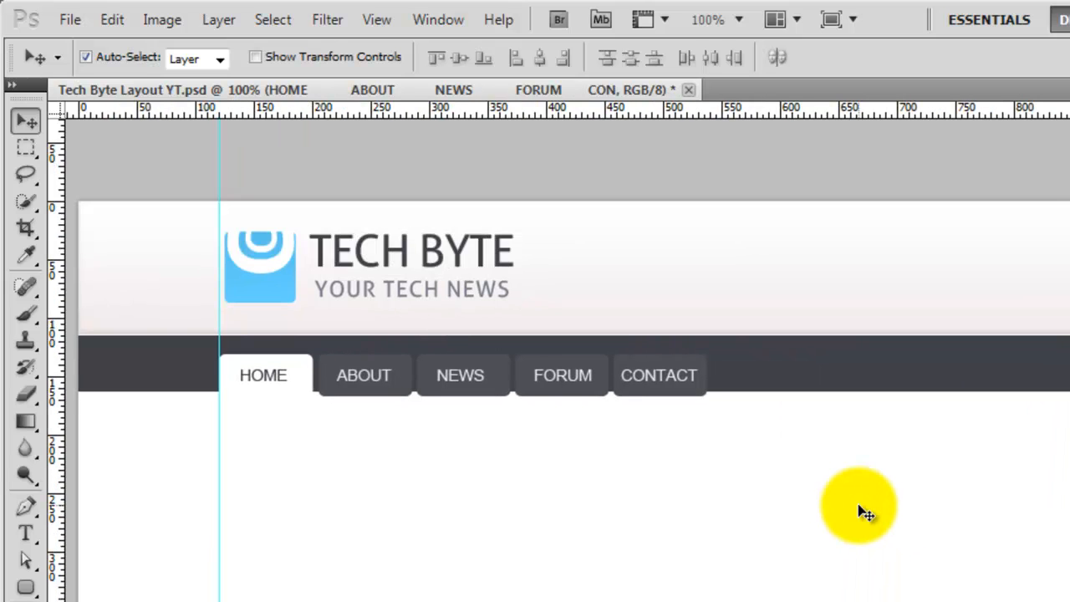
mouse_move(866, 478)
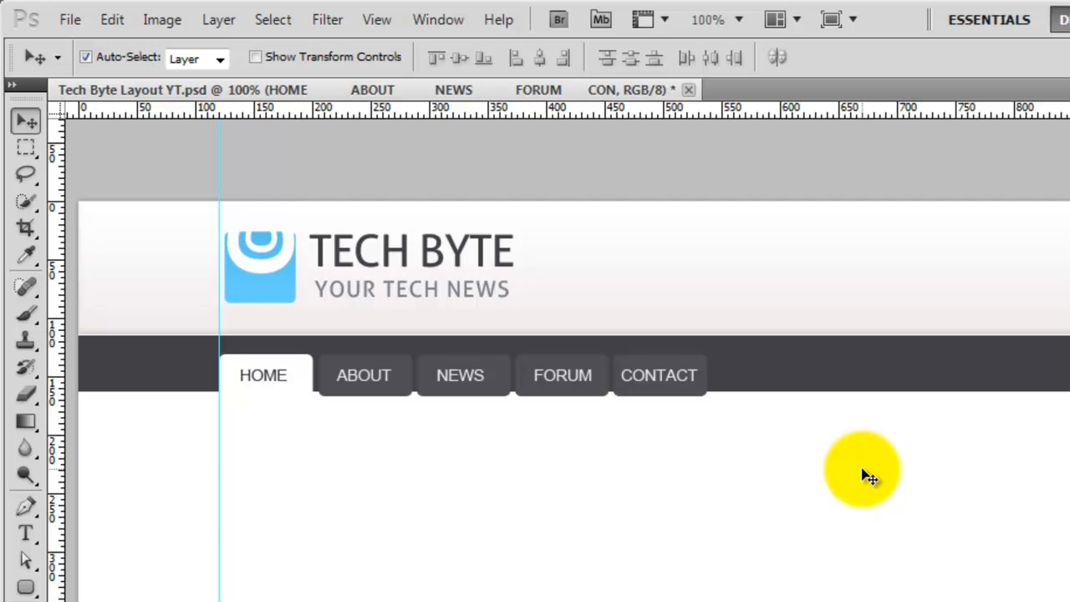
left_click(27, 535)
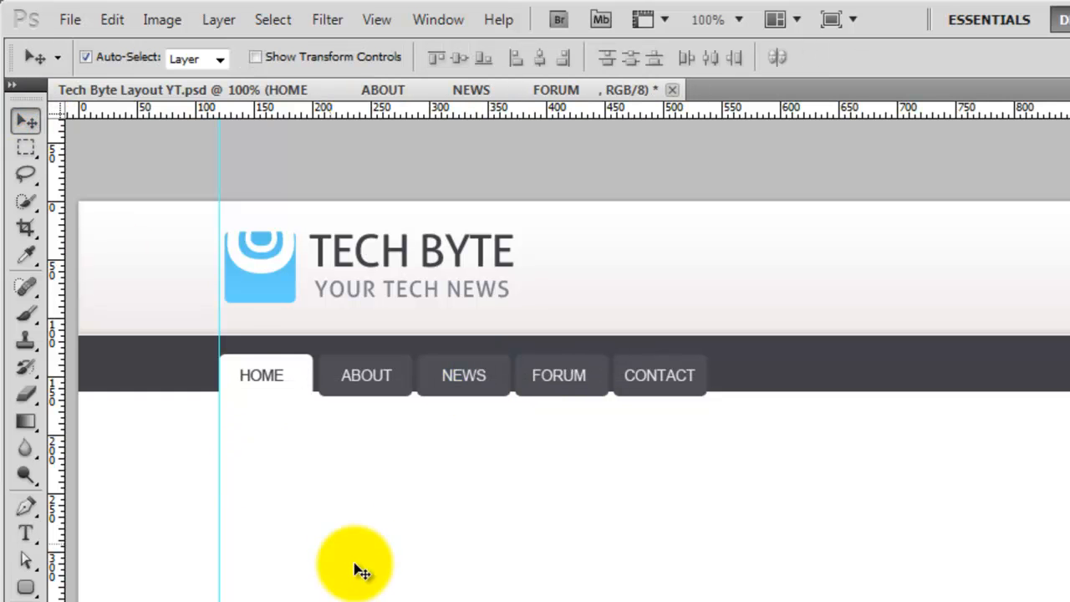
mouse_move(468, 454)
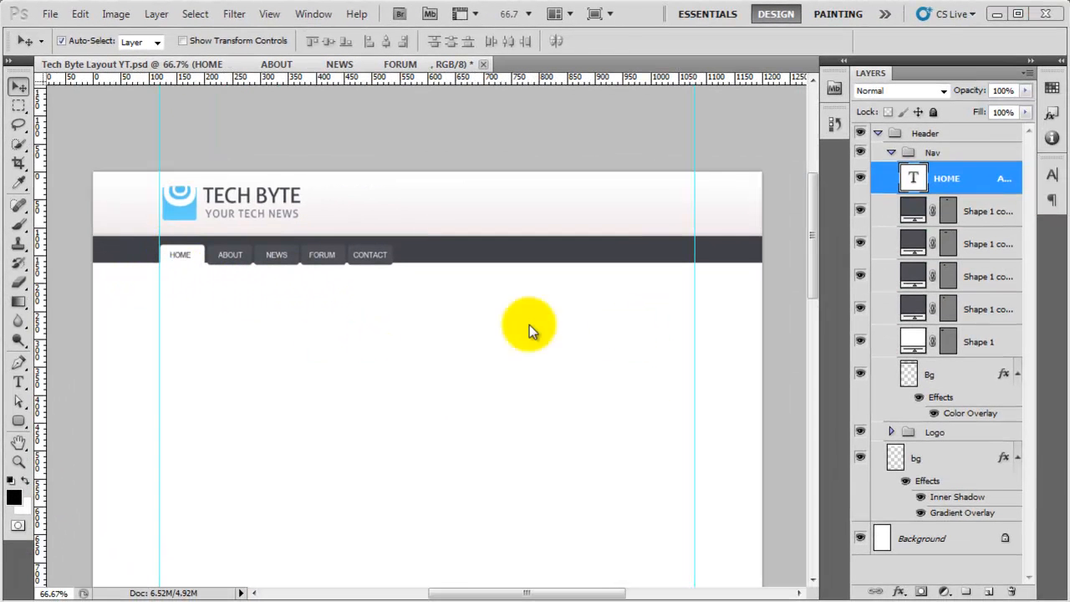
mouse_move(899, 152)
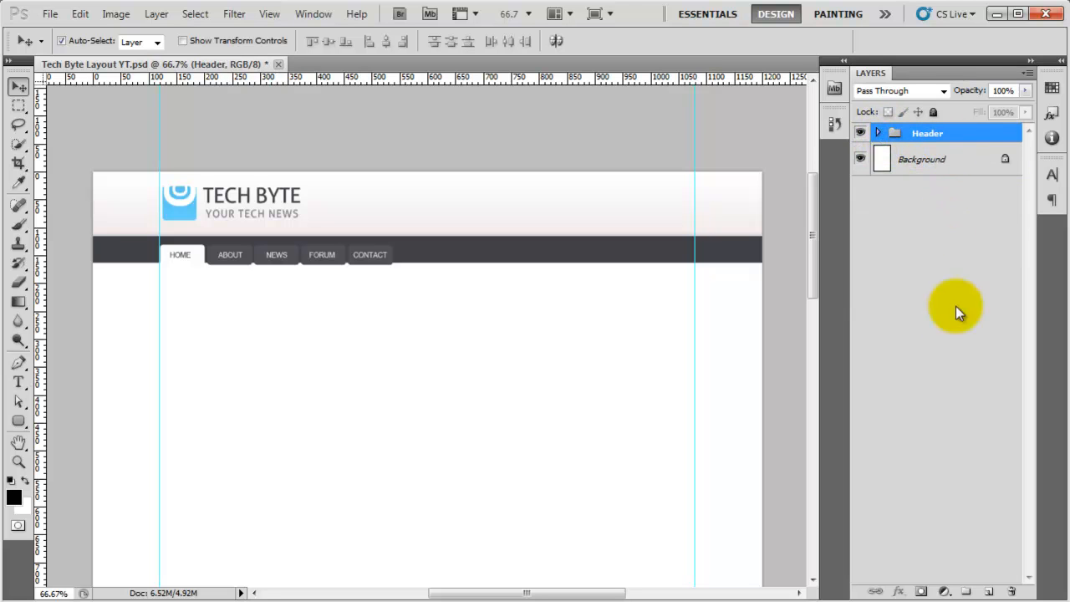
Step: Create a new layer group named Featured
left_click(965, 588)
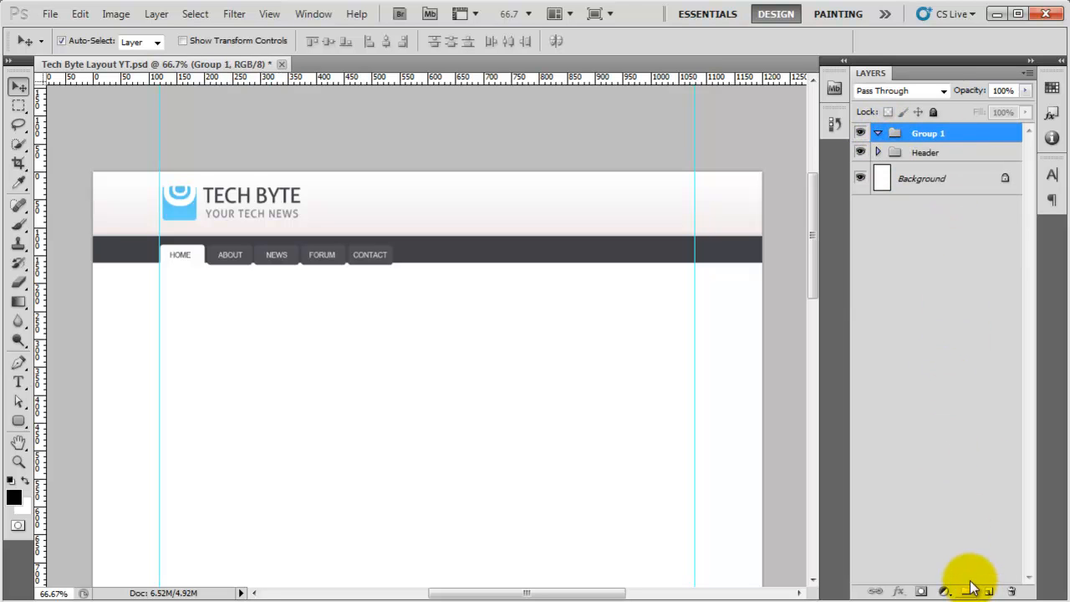
double_click(943, 134)
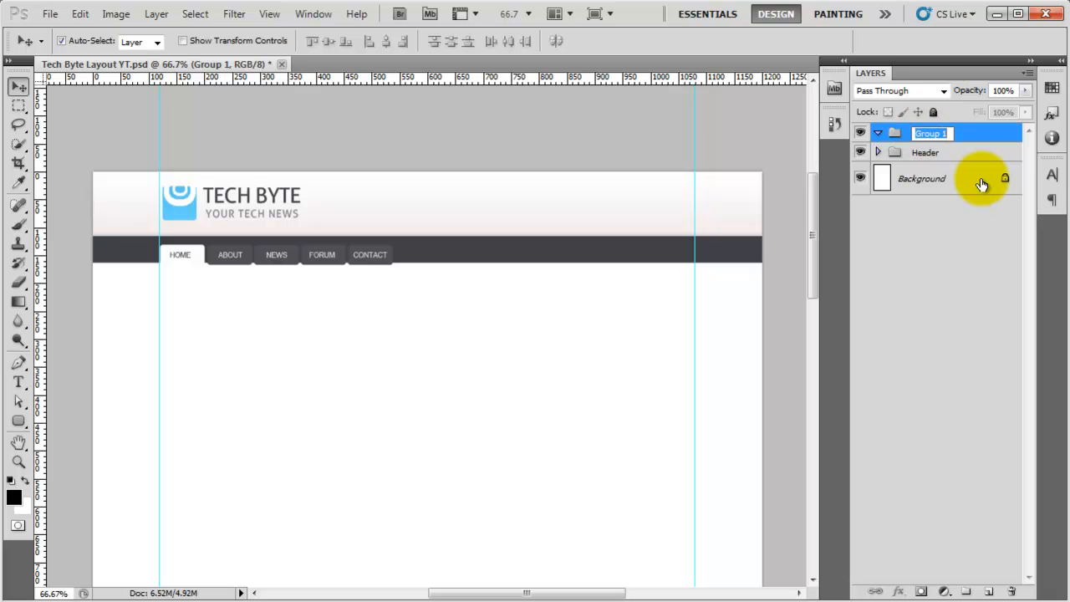
type("Featured")
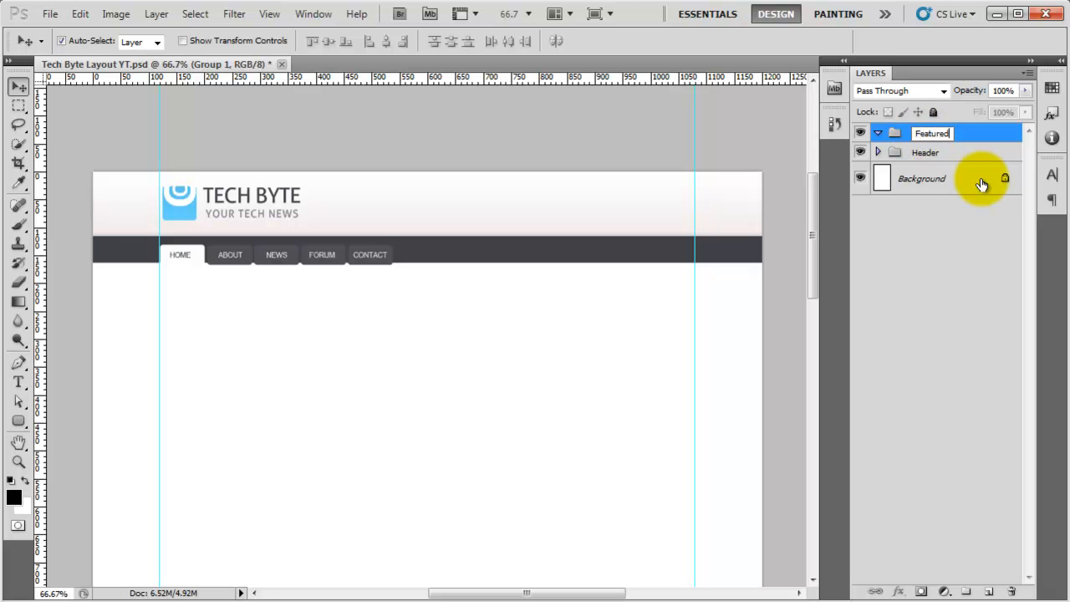
left_click(993, 590)
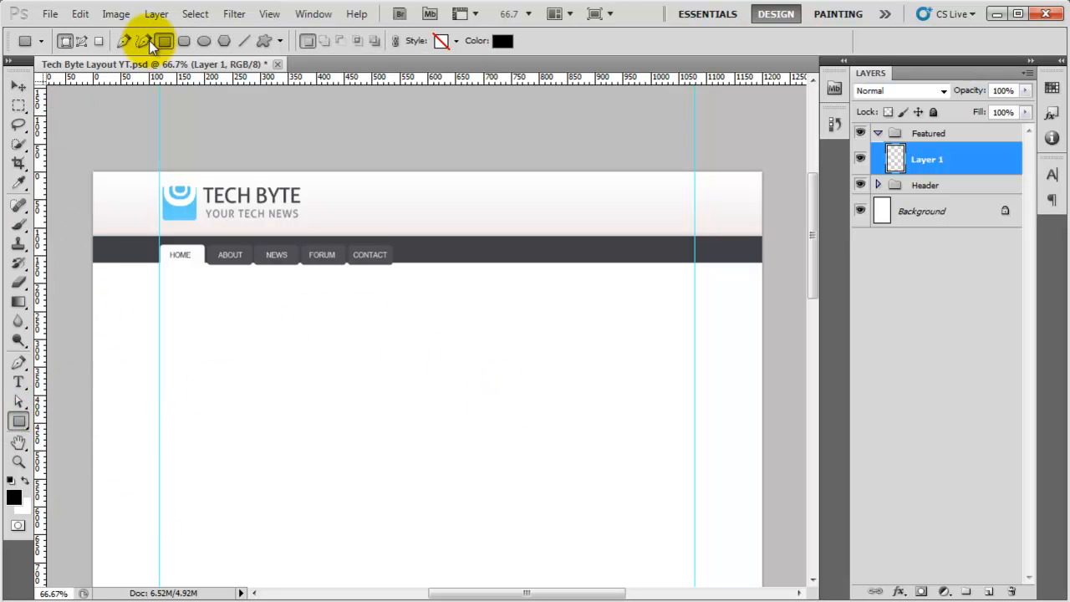
Step: Draw a 300 px tall white #ffffff rectangle flush under the nav bar
left_click(287, 40)
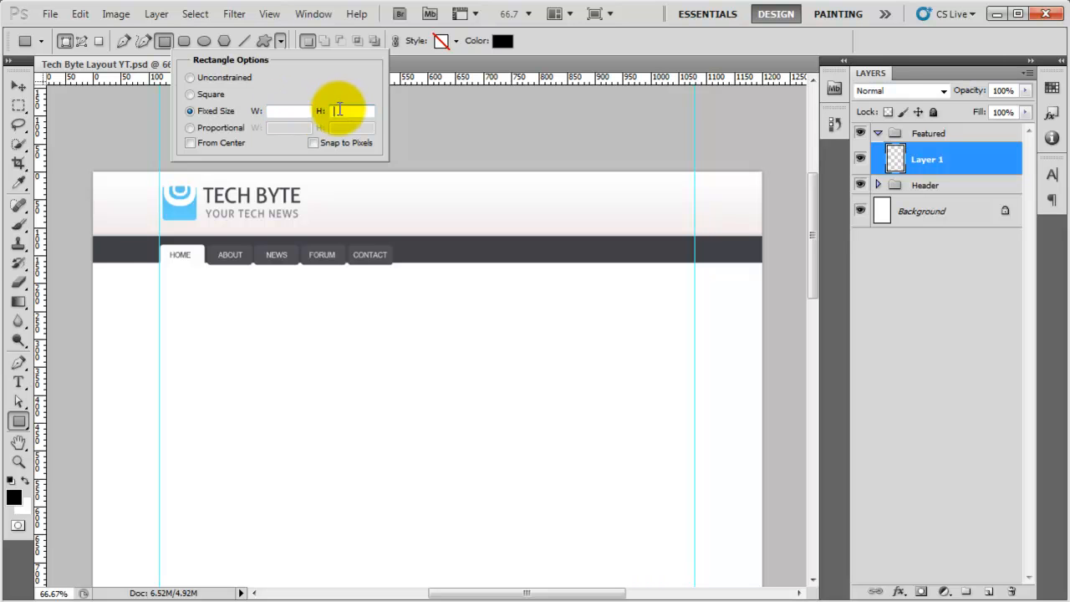
type("300")
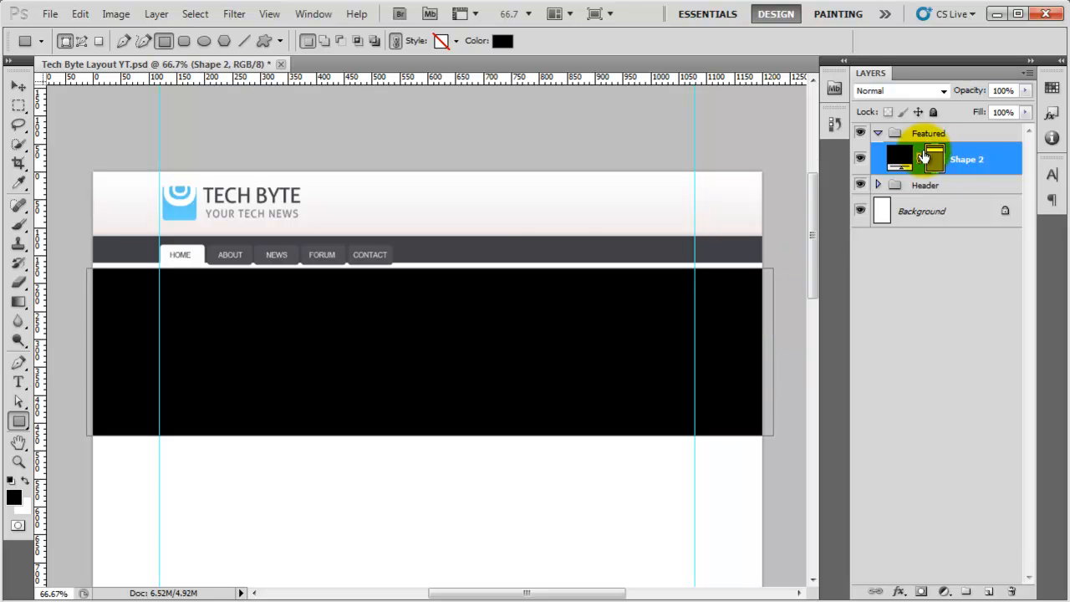
double_click(892, 158)
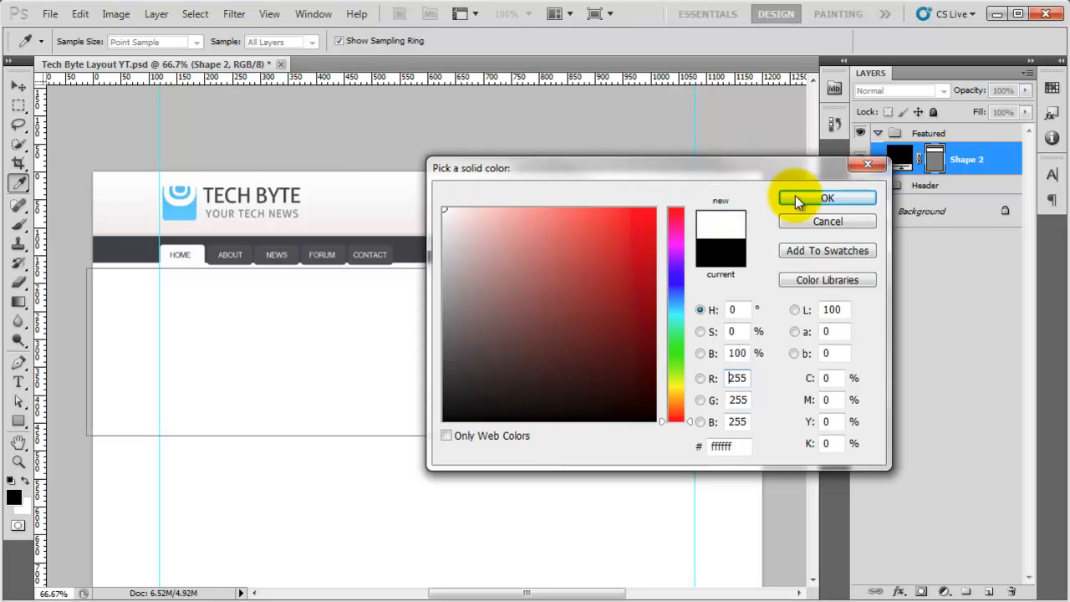
left_click(828, 197)
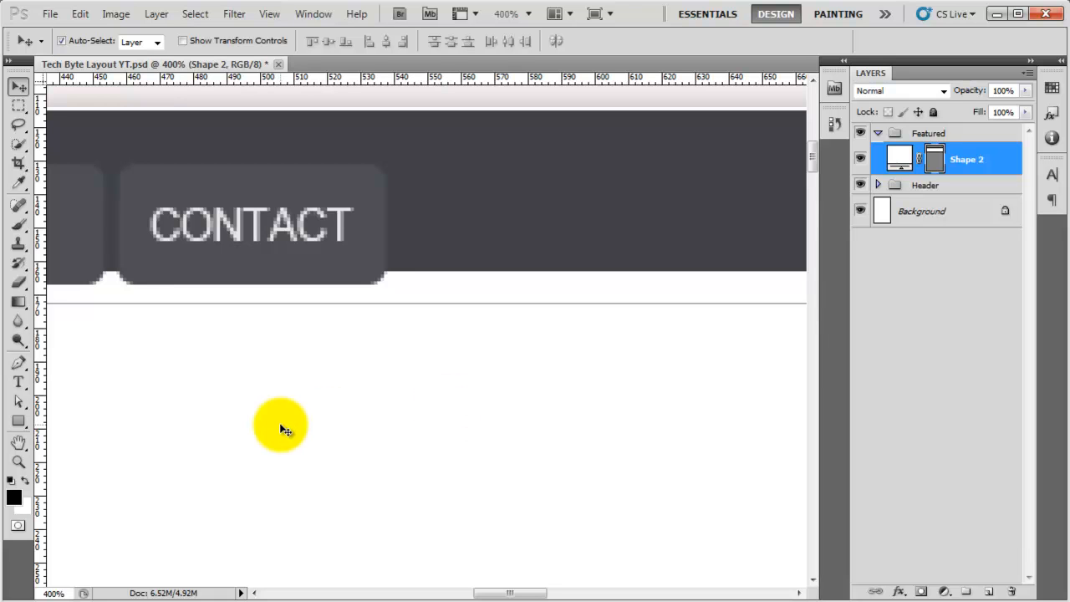
left_click_drag(281, 426, 638, 435)
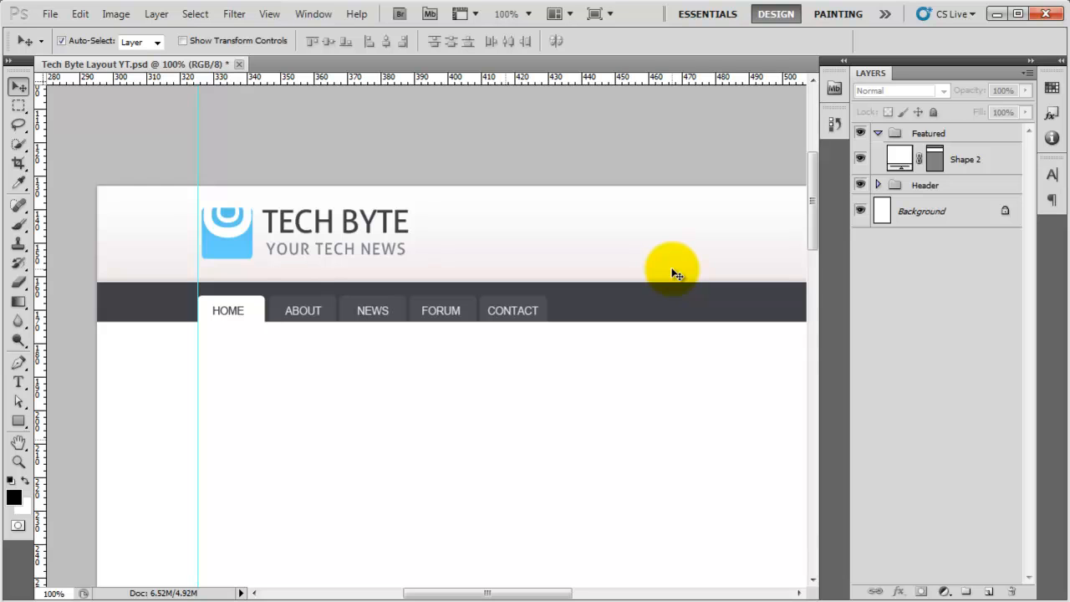
mouse_move(843, 545)
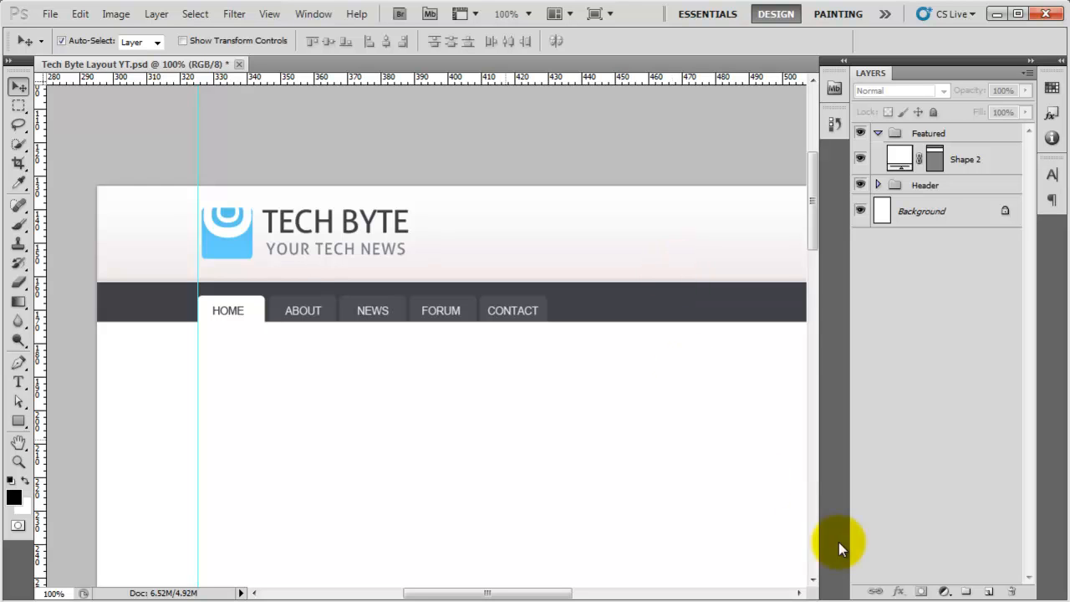
mouse_move(637, 426)
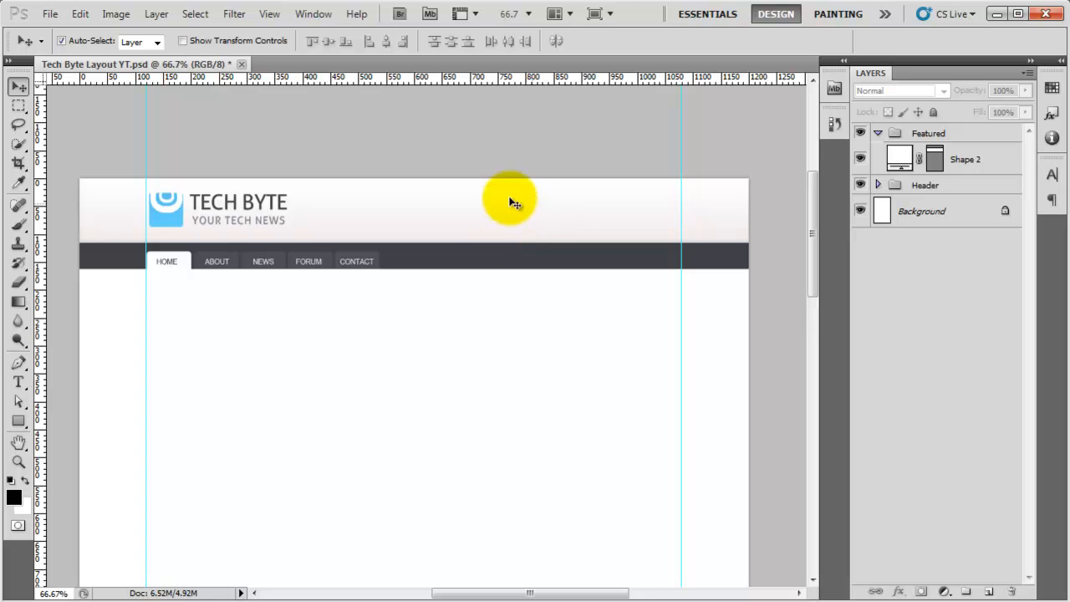
mouse_move(666, 475)
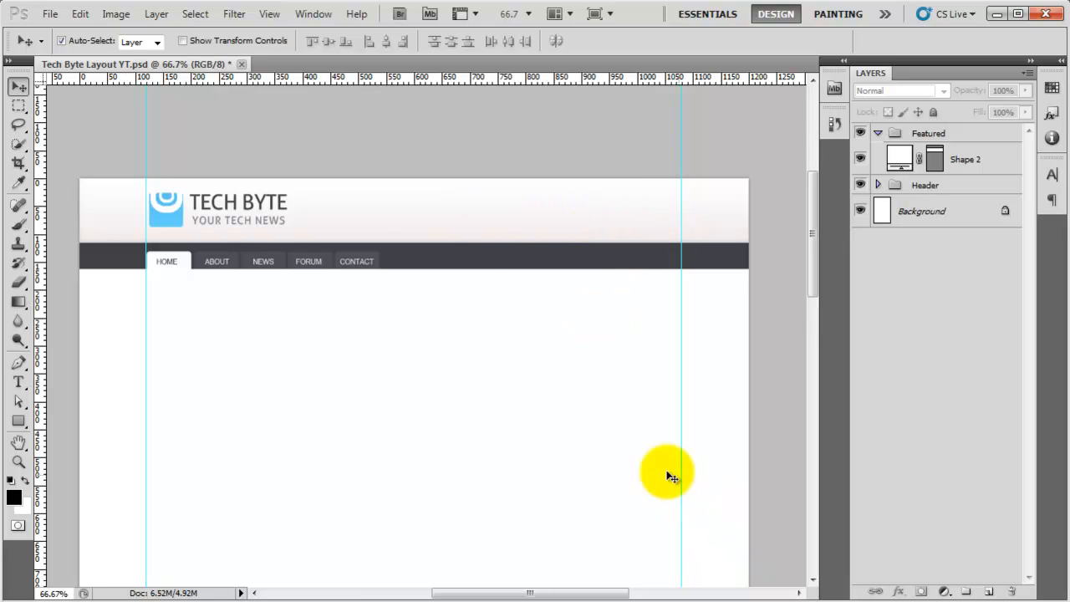
mouse_move(355, 284)
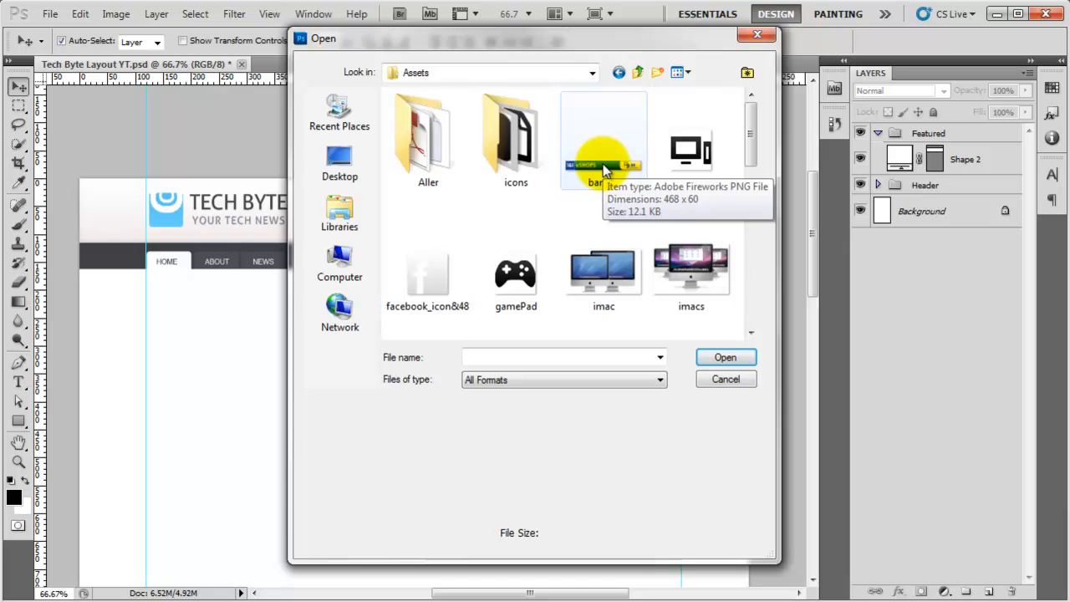
Step: Open banner.PNG from Assets, copy it and return to the Tech Byte Layout document
double_click(604, 137)
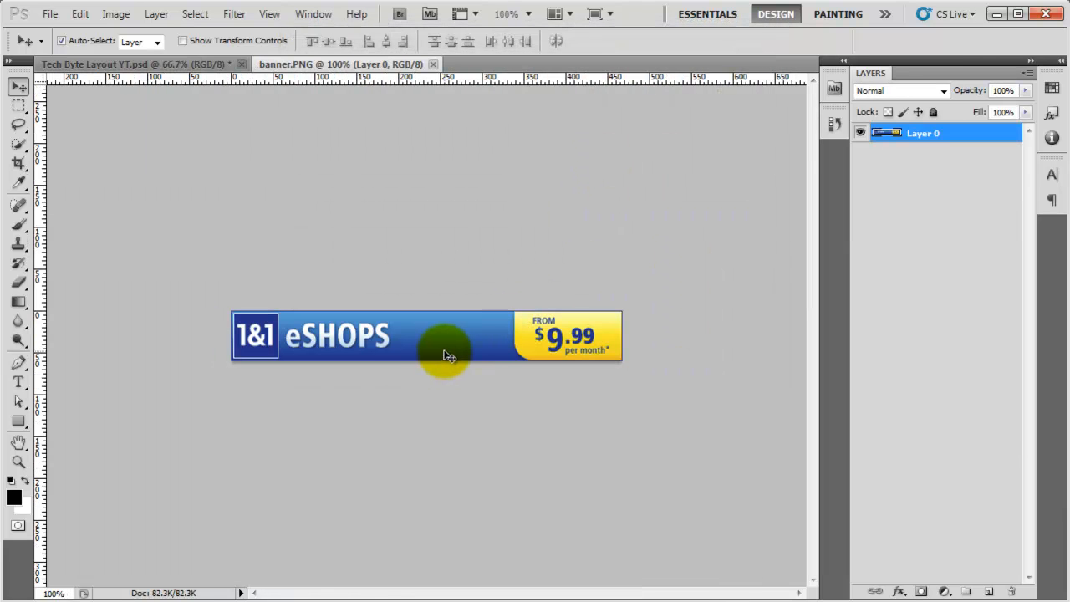
mouse_move(384, 248)
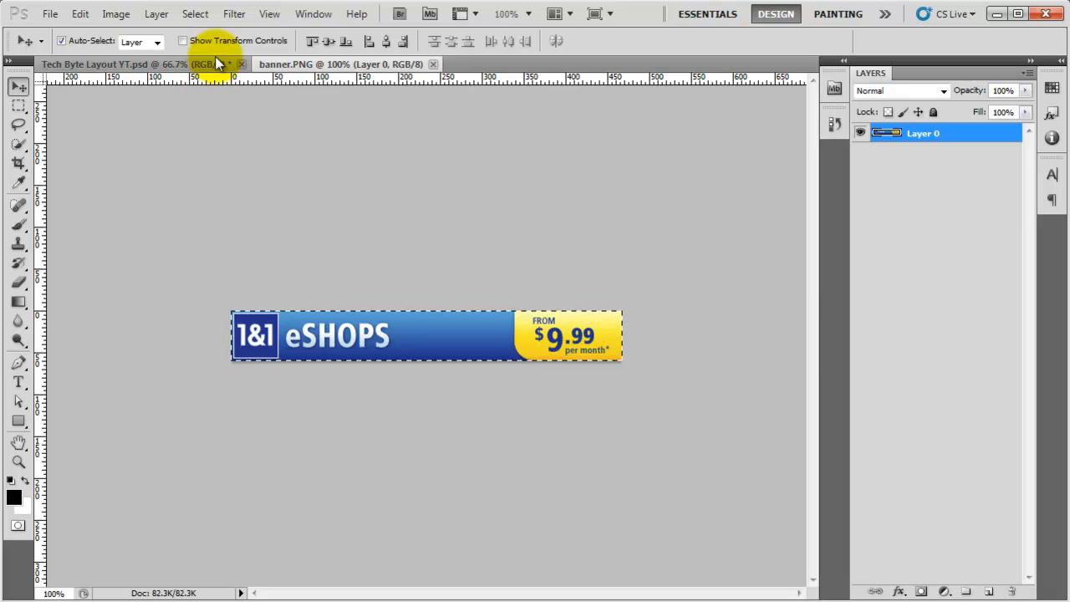
left_click(130, 64)
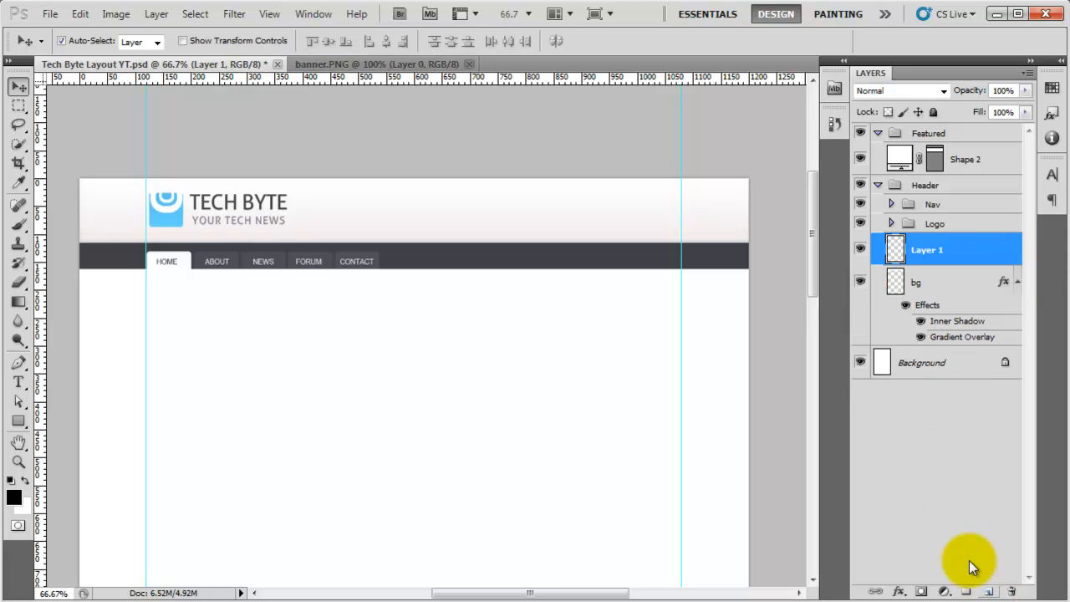
Step: Rename the header layer to Adsense, align the pasted banner with the bg layer, and close banner.PNG
double_click(923, 250)
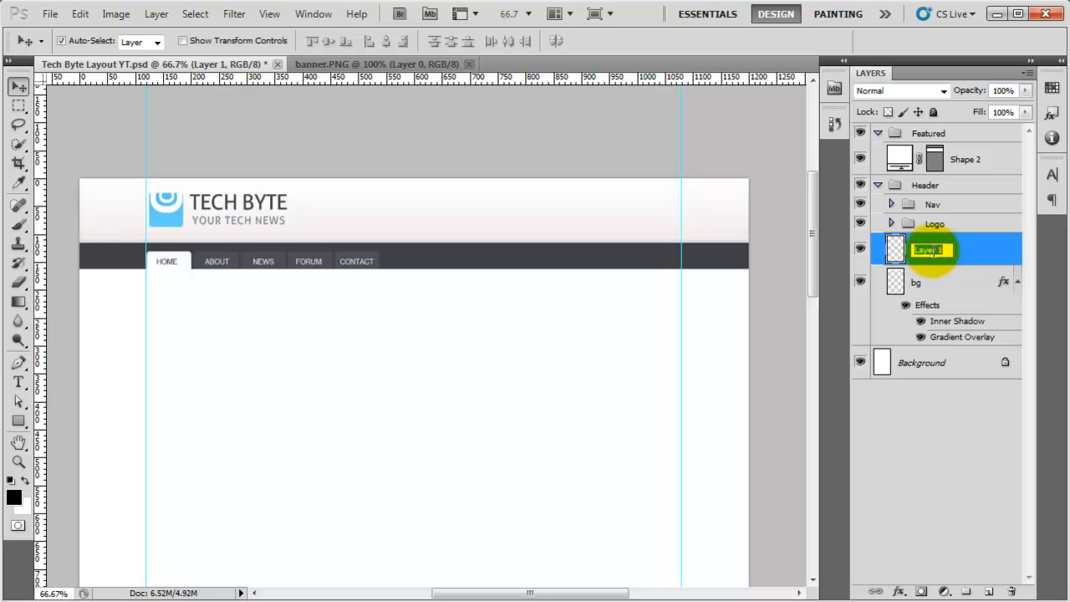
type("Adsense")
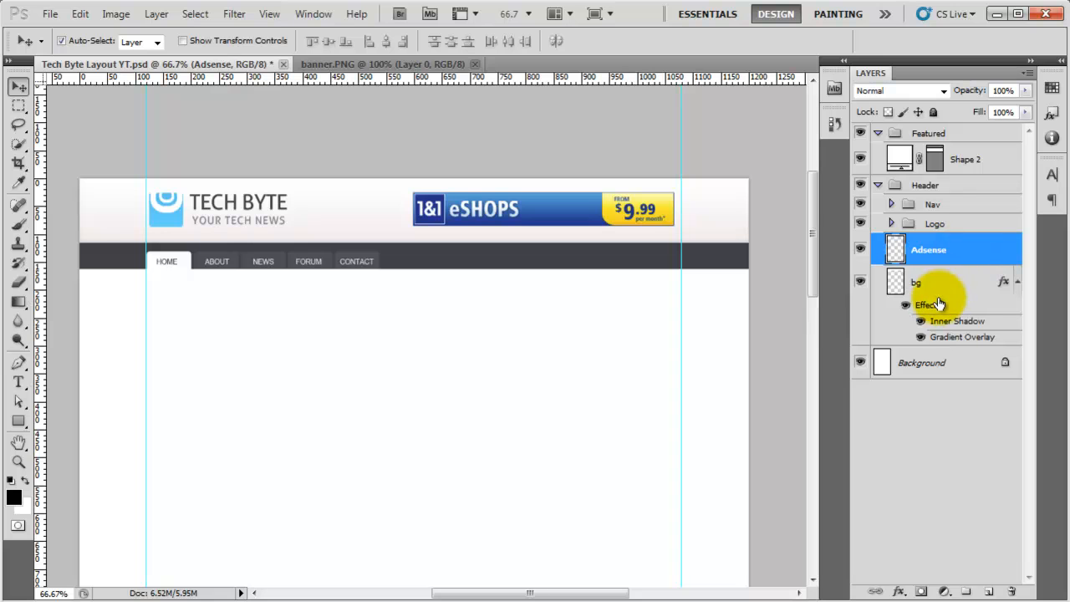
left_click(913, 281)
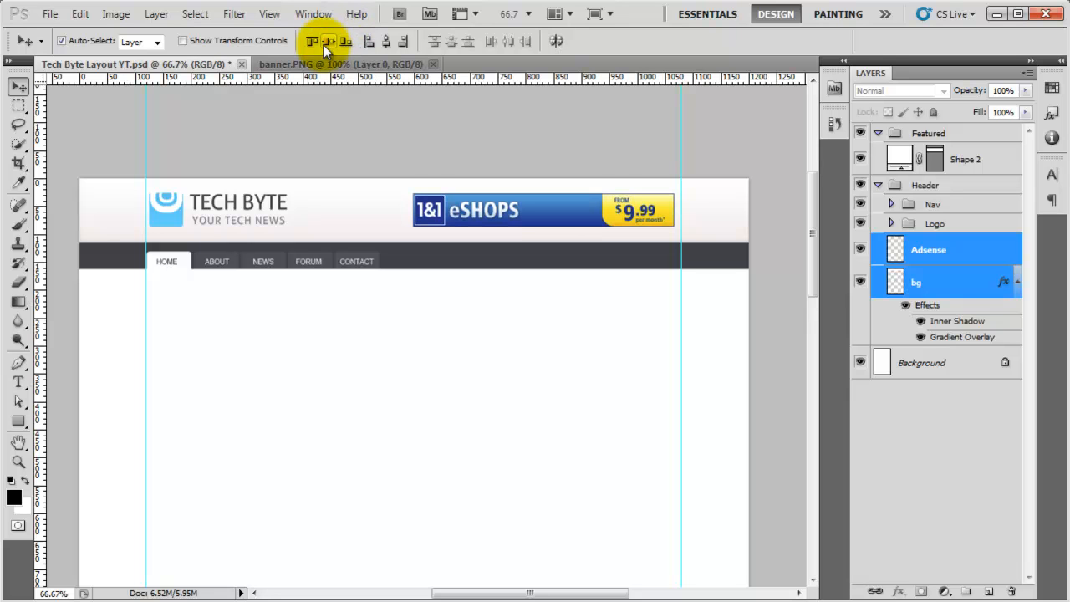
mouse_move(560, 208)
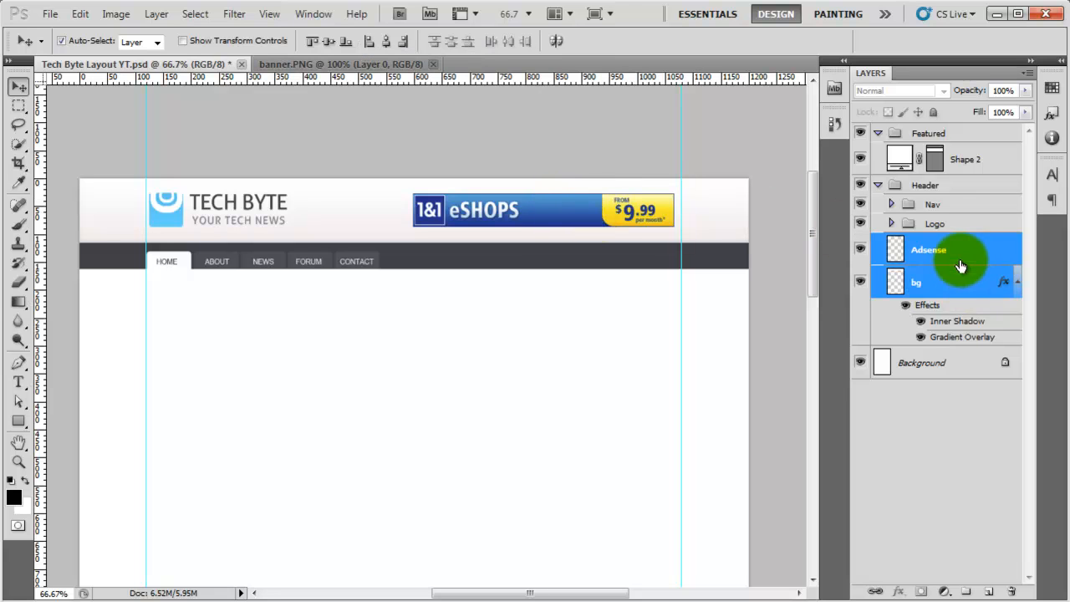
left_click(928, 249)
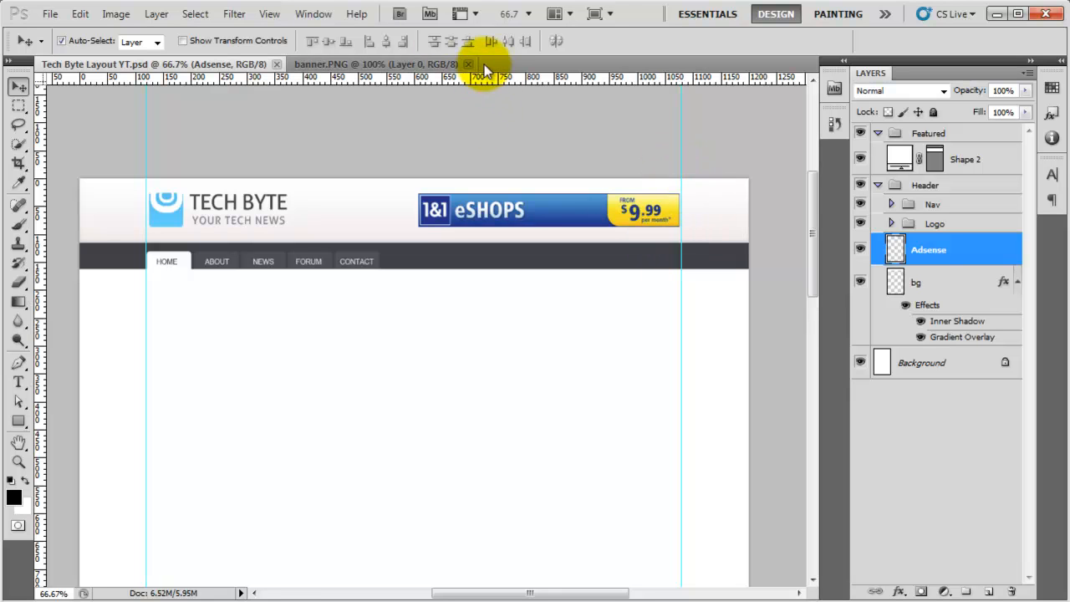
left_click(472, 64)
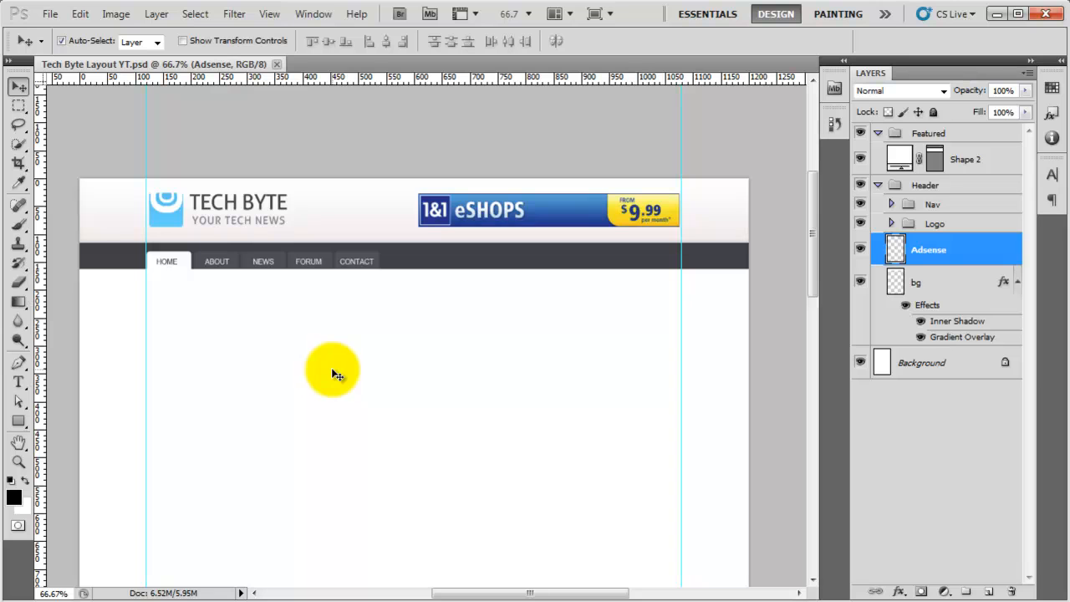